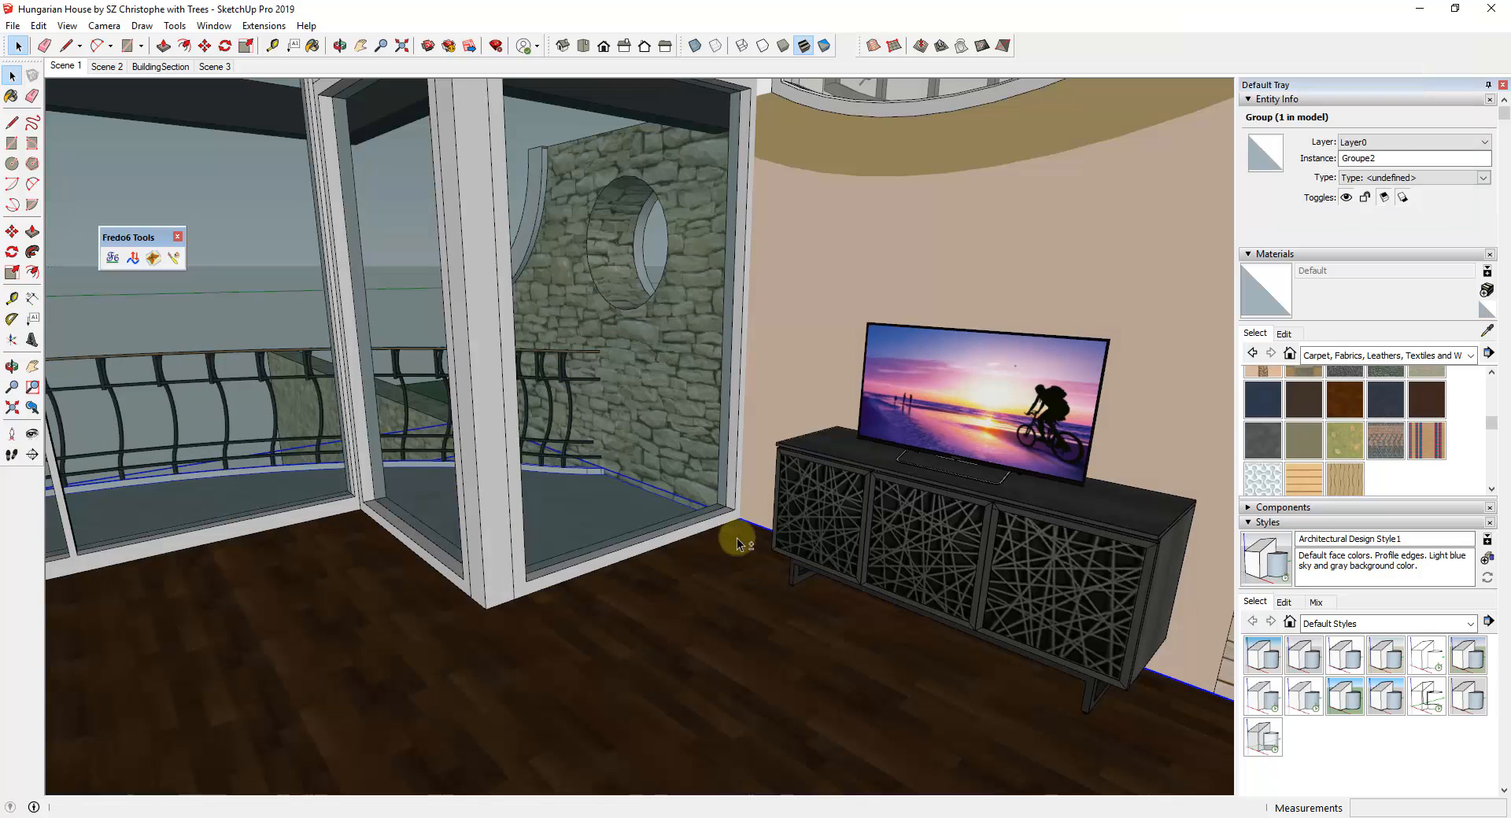
mouse_move(681, 521)
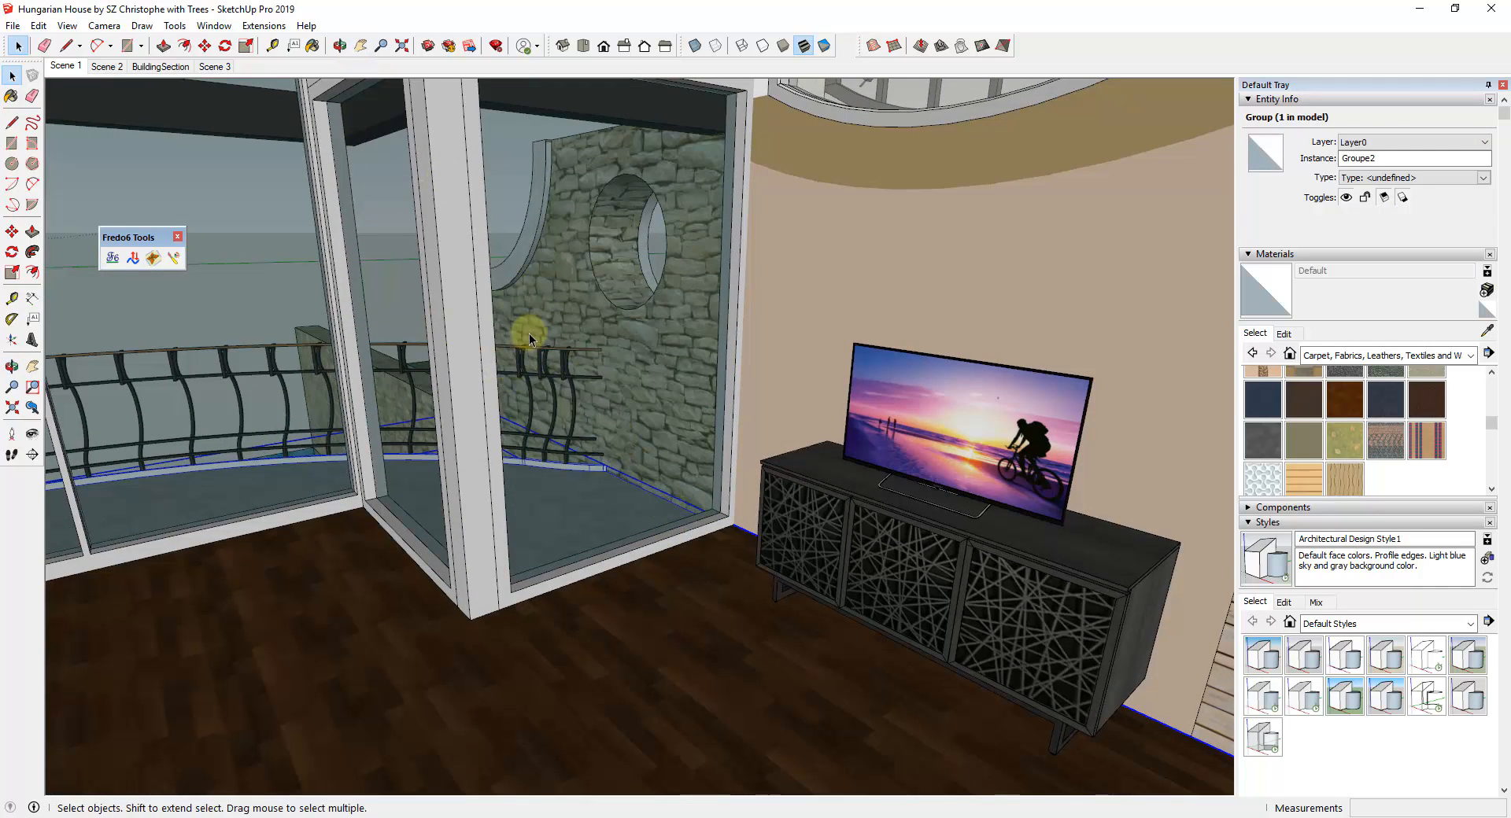
Step: Move the camera toward the doorway floor beside the TV cabinet
left_click_drag(531, 337, 563, 430)
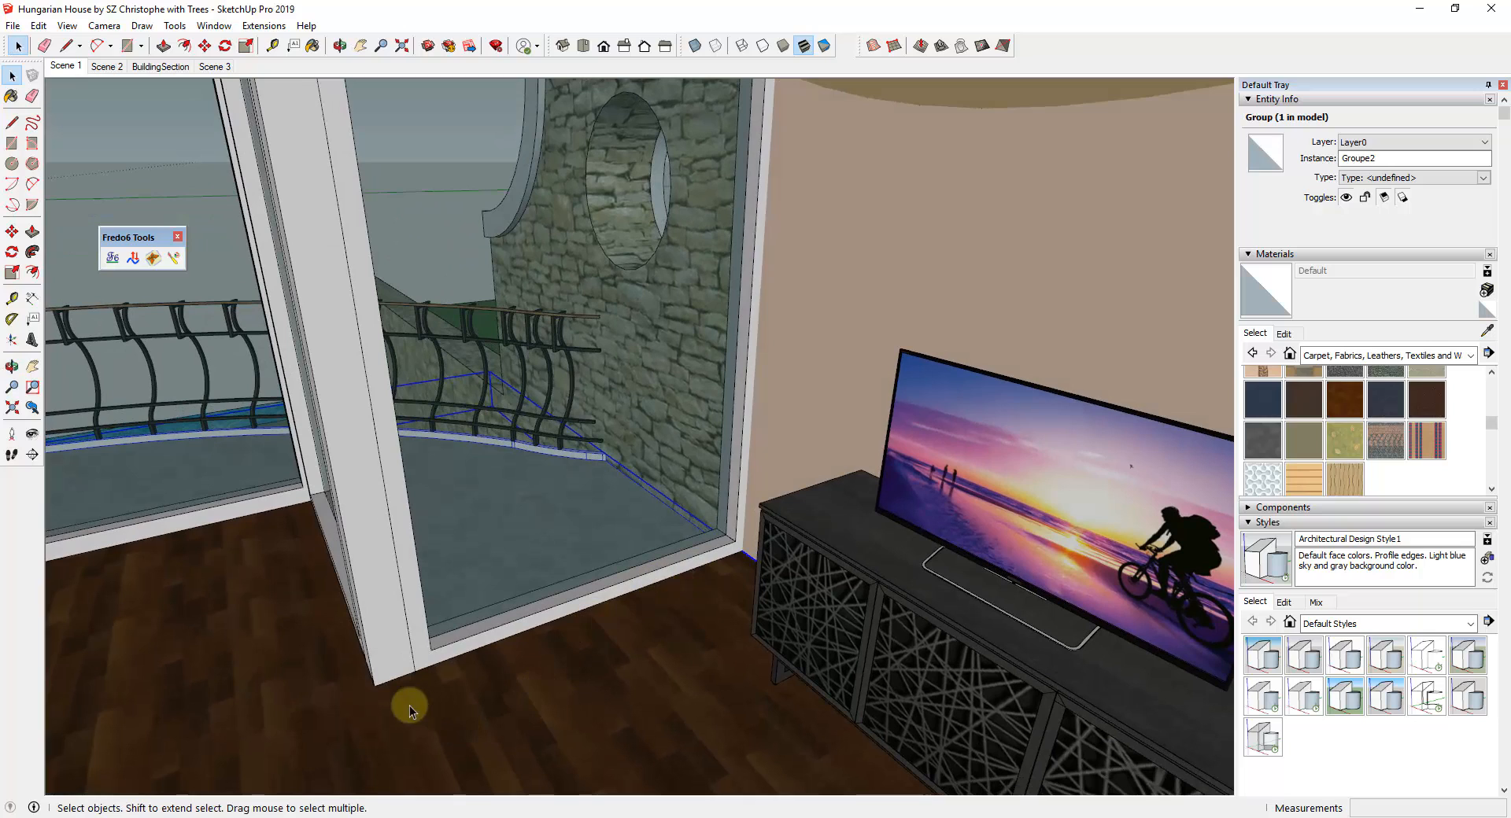
Step: Draw a 2 Point Arc on the floor by the doorway and rotate-copy it about its endpoint
left_click(96, 46)
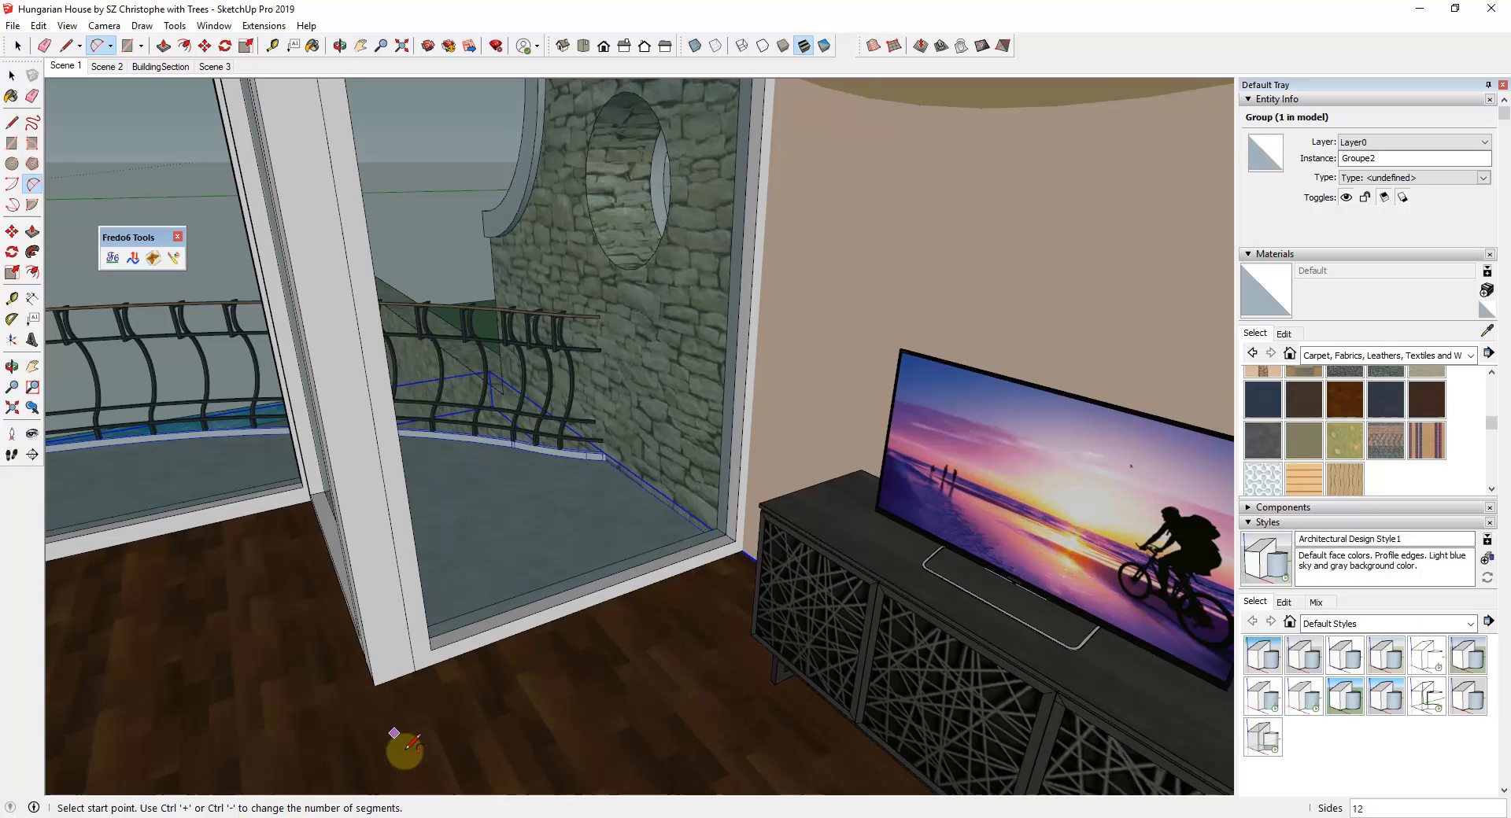
mouse_move(510, 694)
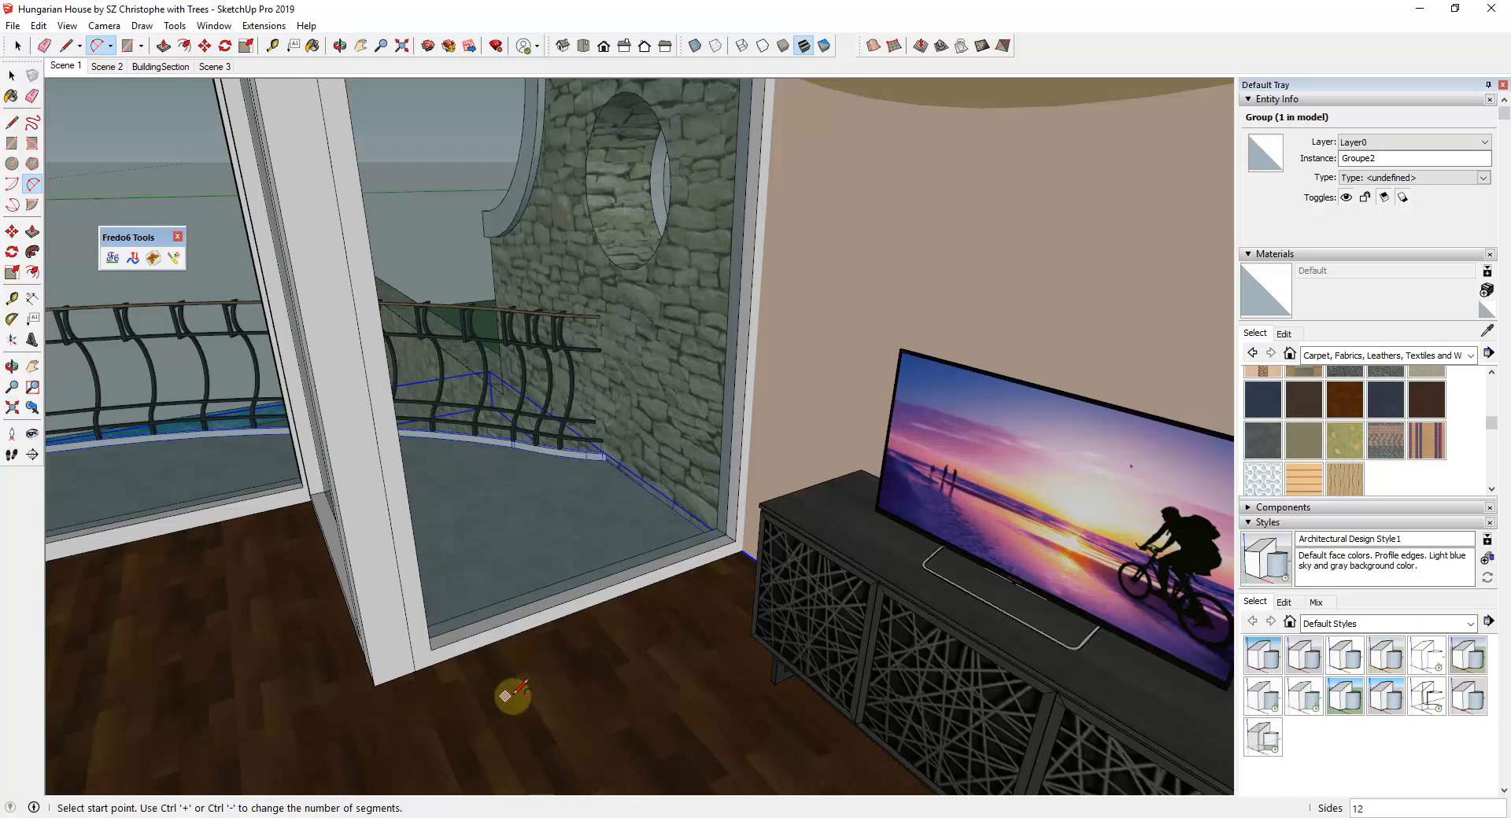
mouse_move(718, 609)
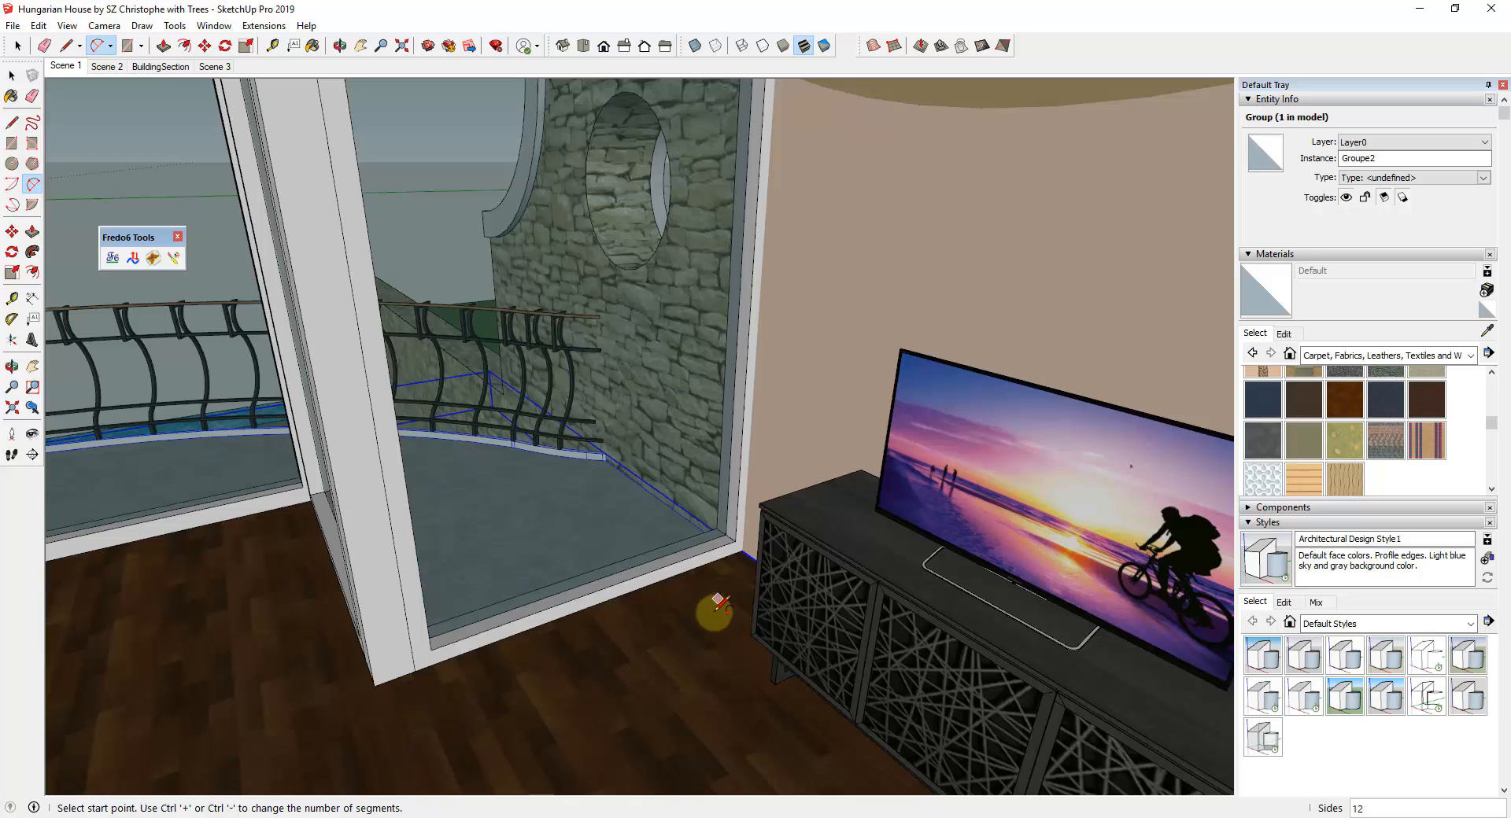
mouse_move(395, 730)
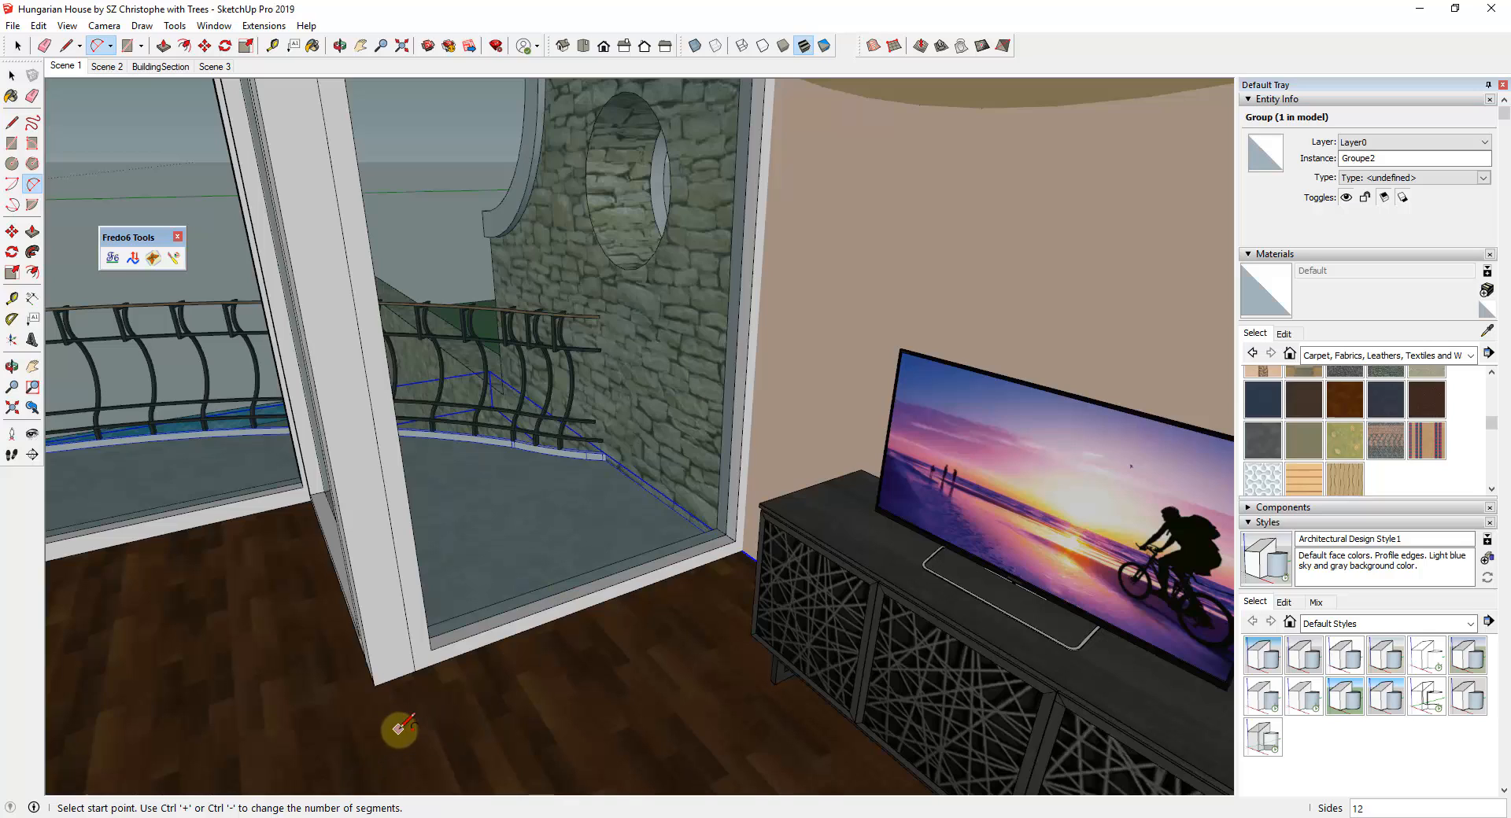
left_click(399, 731)
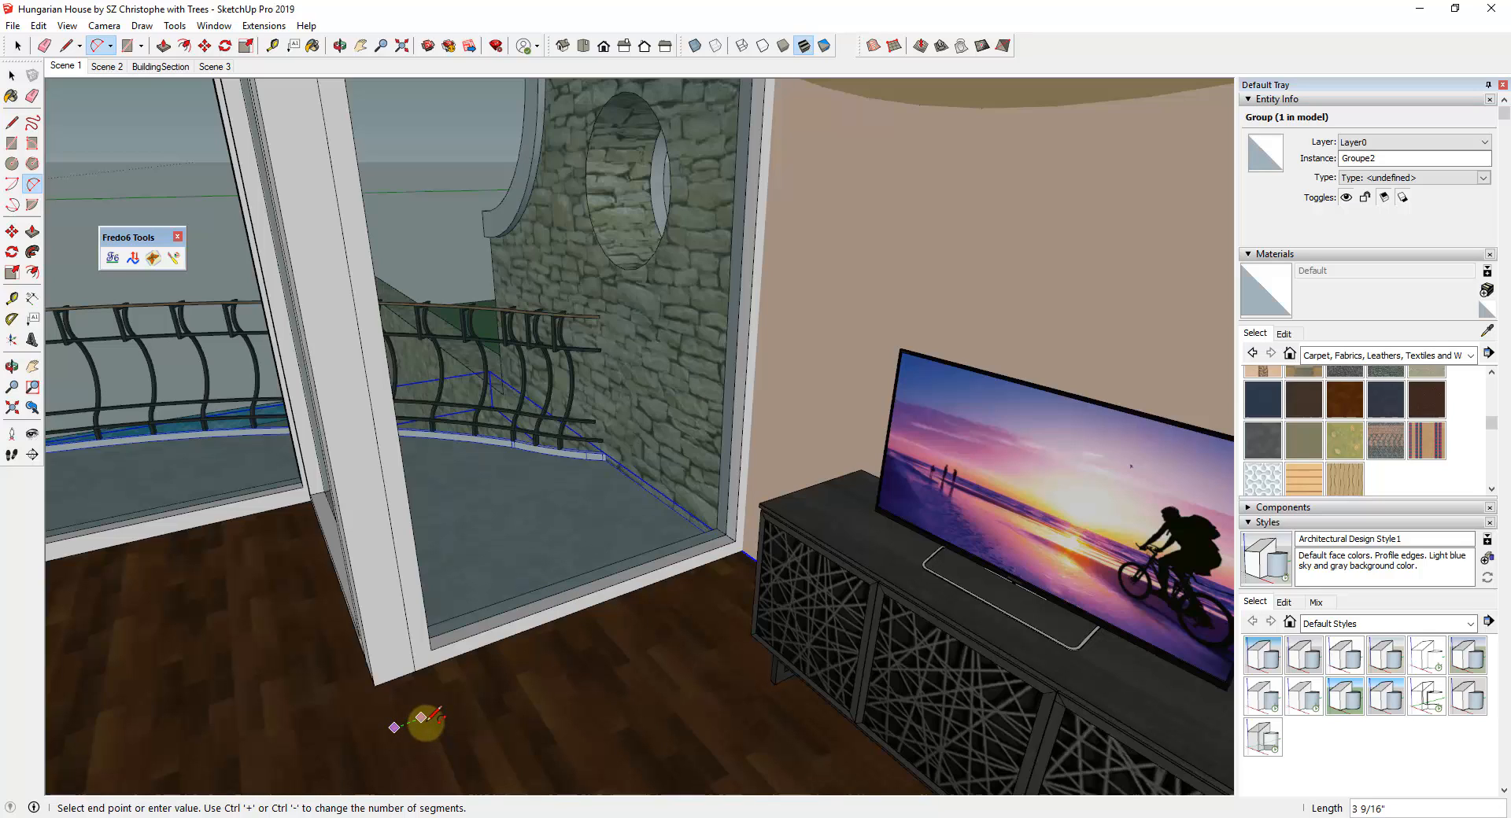
left_click(436, 708)
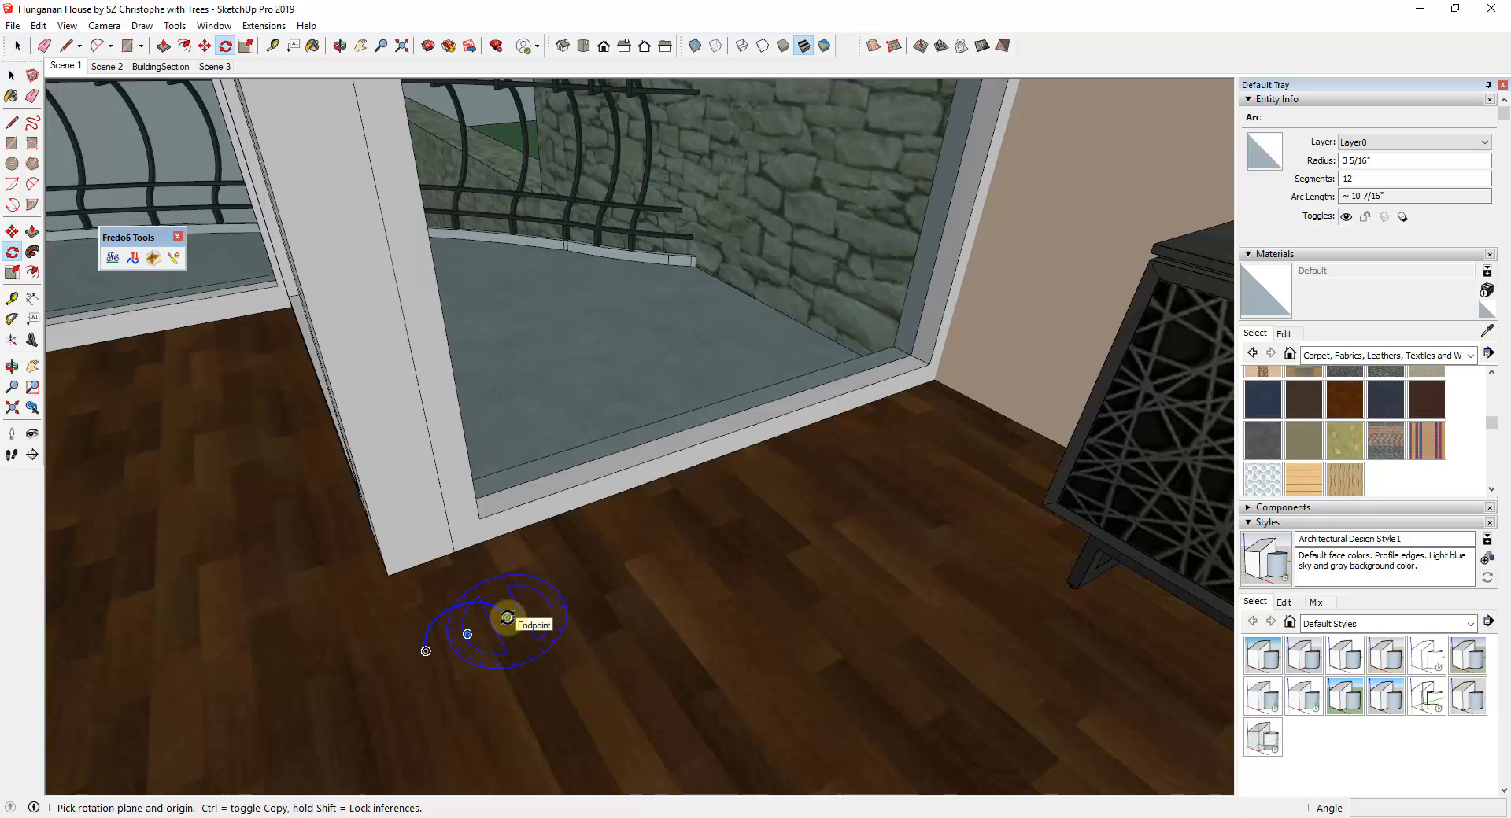
left_click(509, 617)
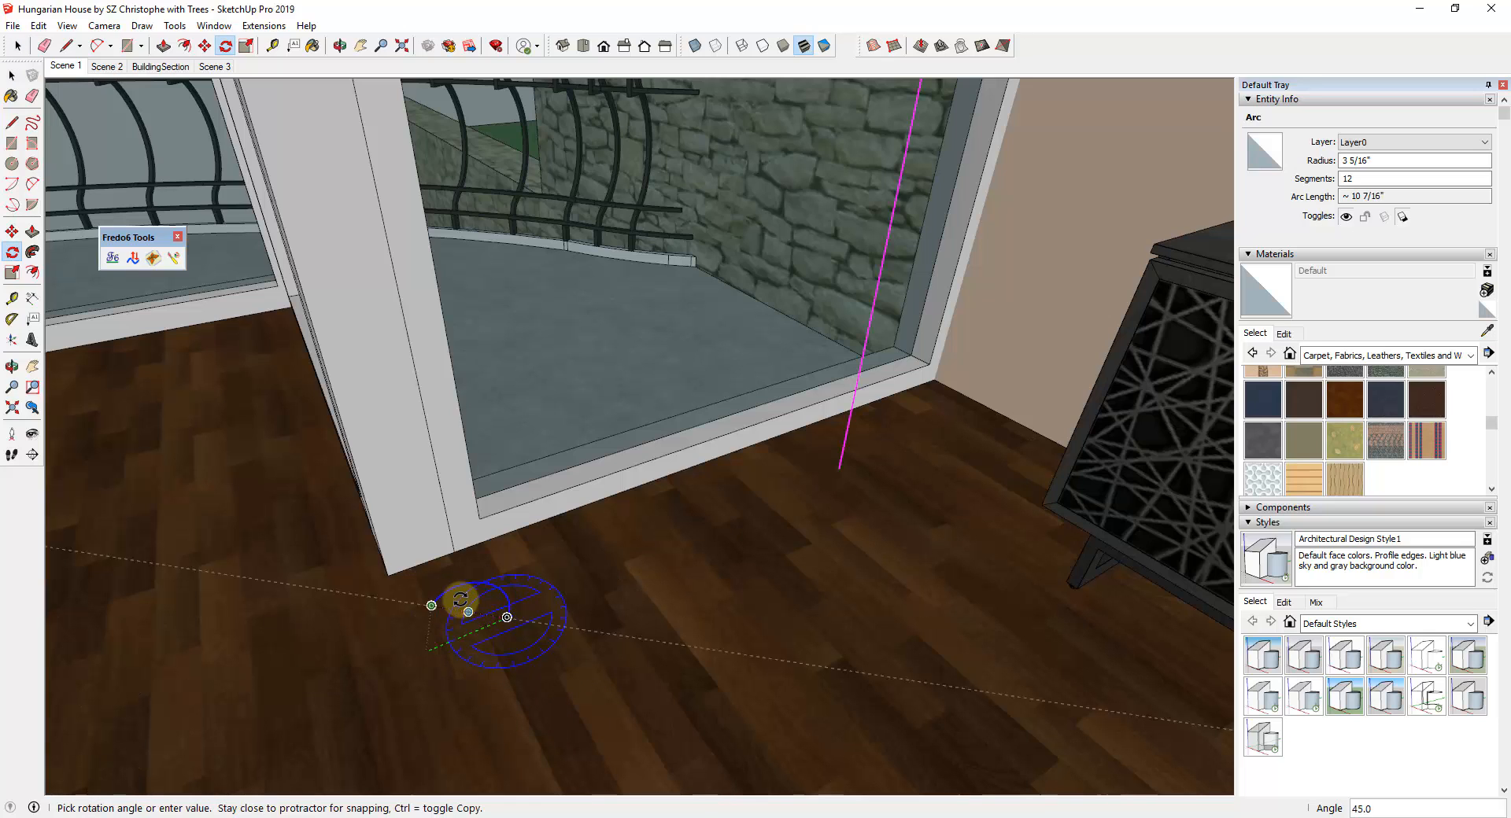
mouse_move(617, 573)
type("*4")
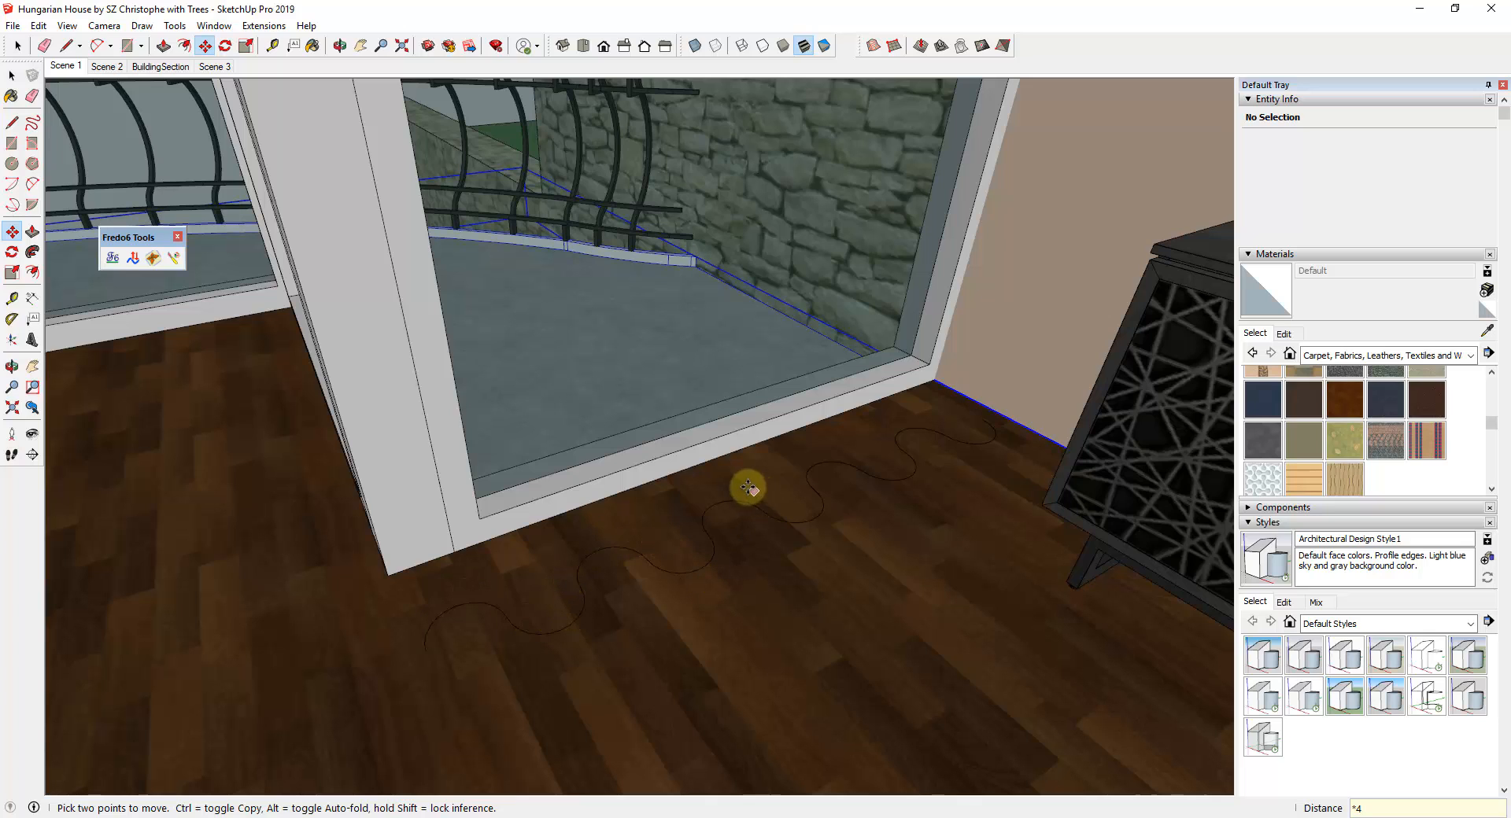
mouse_move(945, 450)
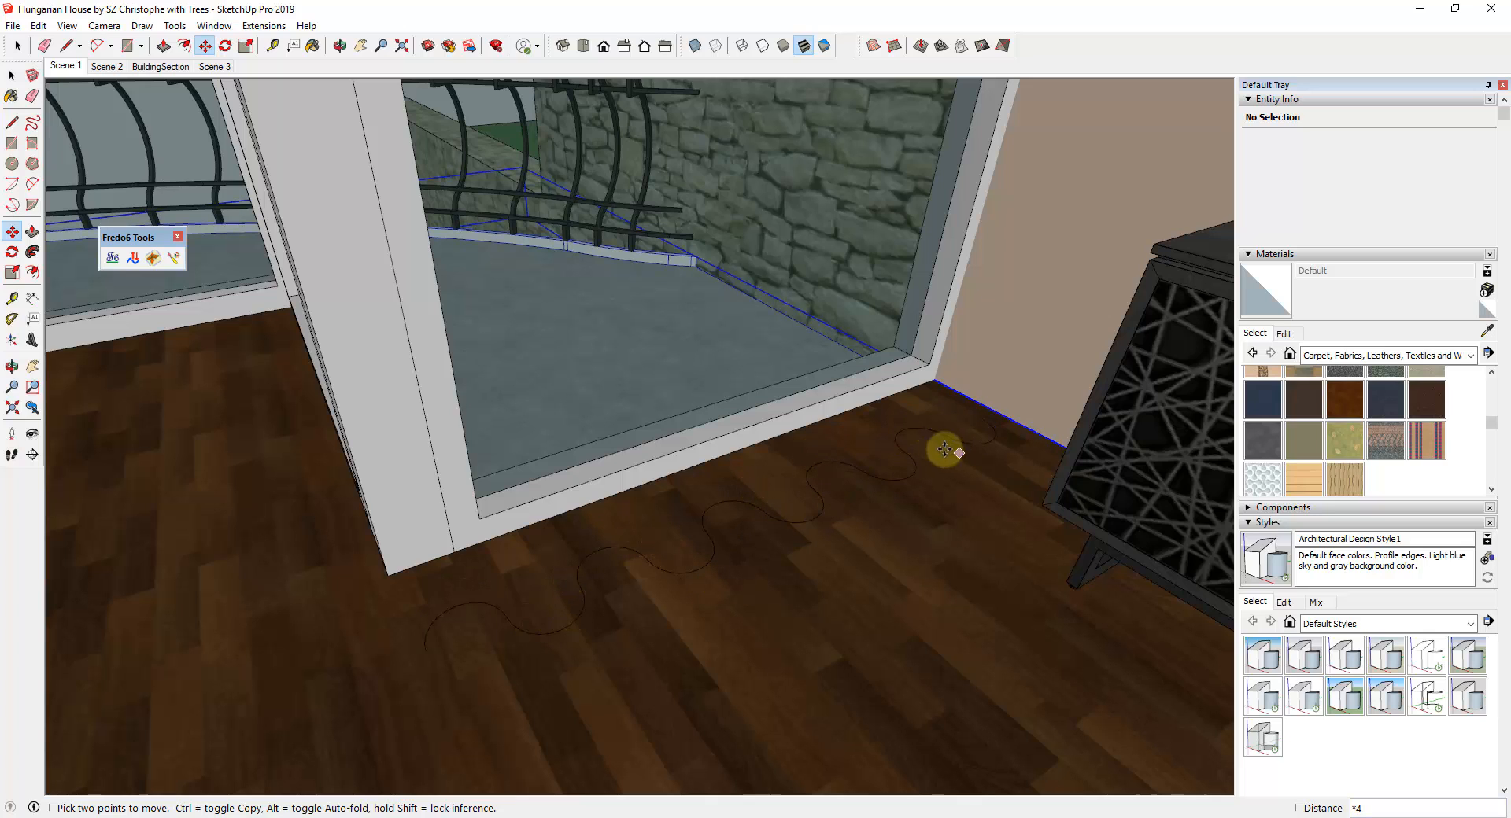
Step: Show the model as untextured shaded faces and view the wavy line along its length
left_click(761, 46)
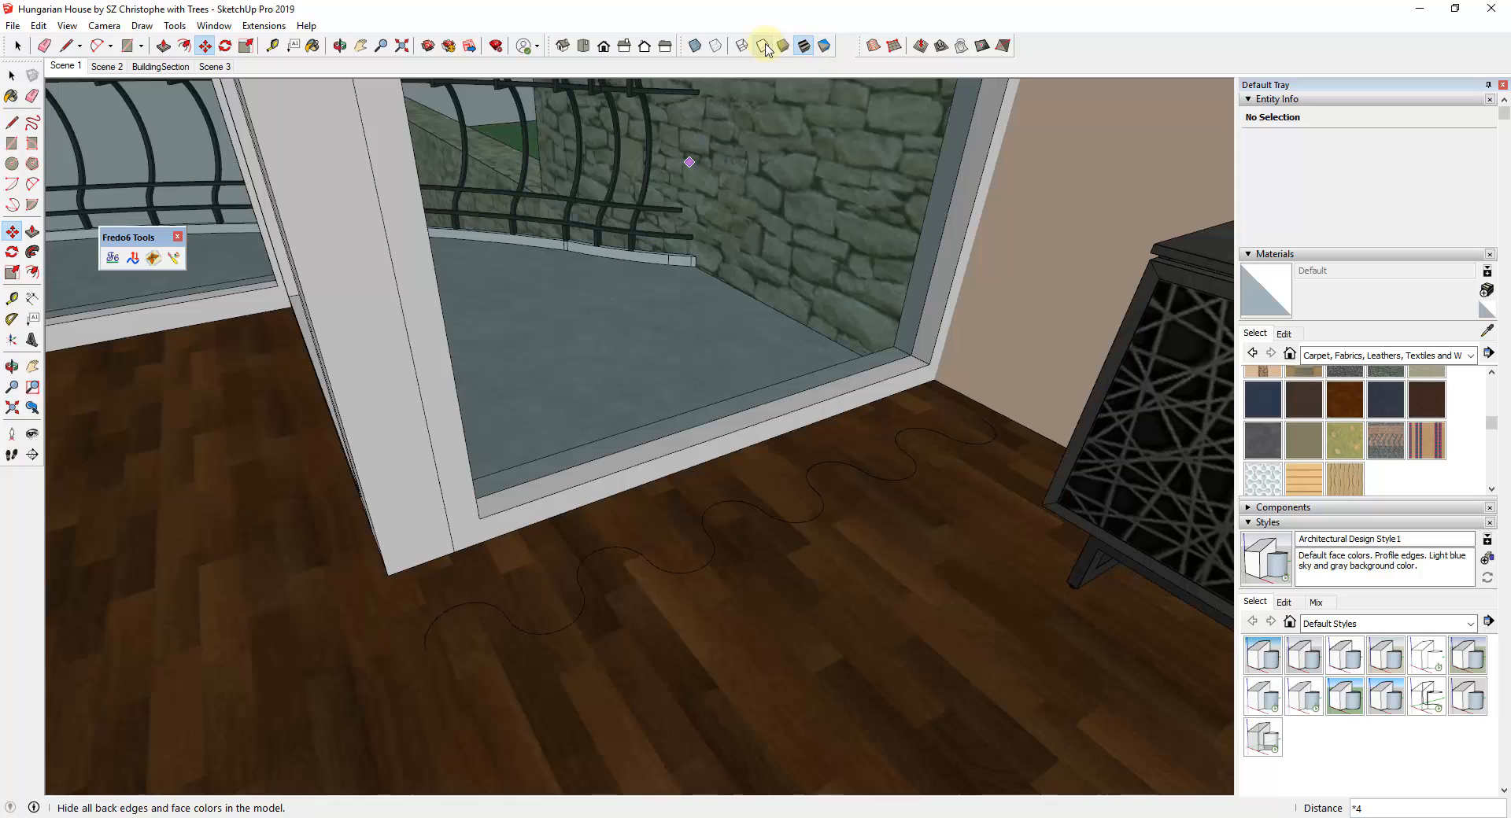
mouse_move(821, 46)
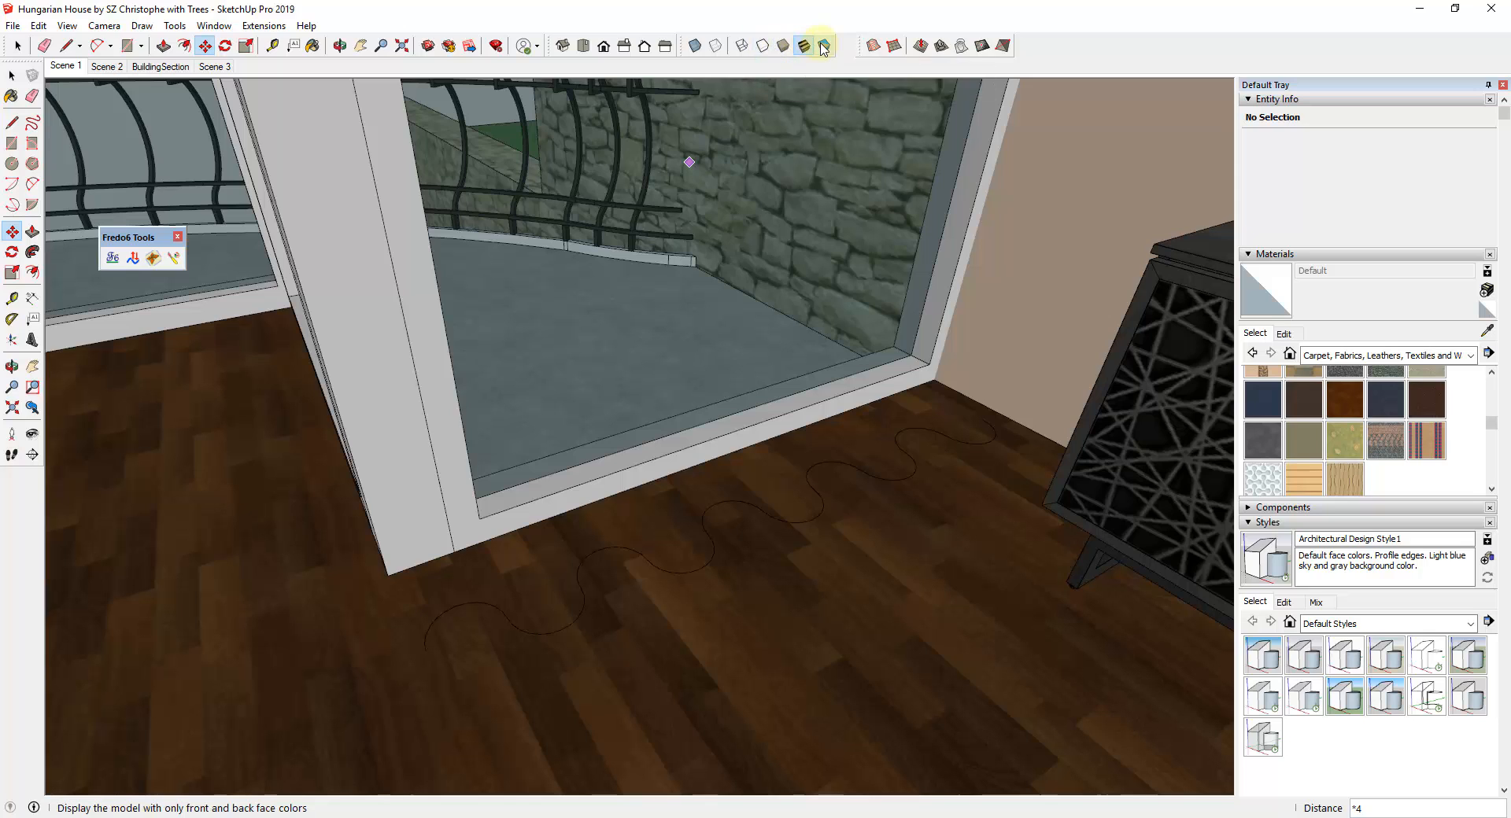
left_click(823, 45)
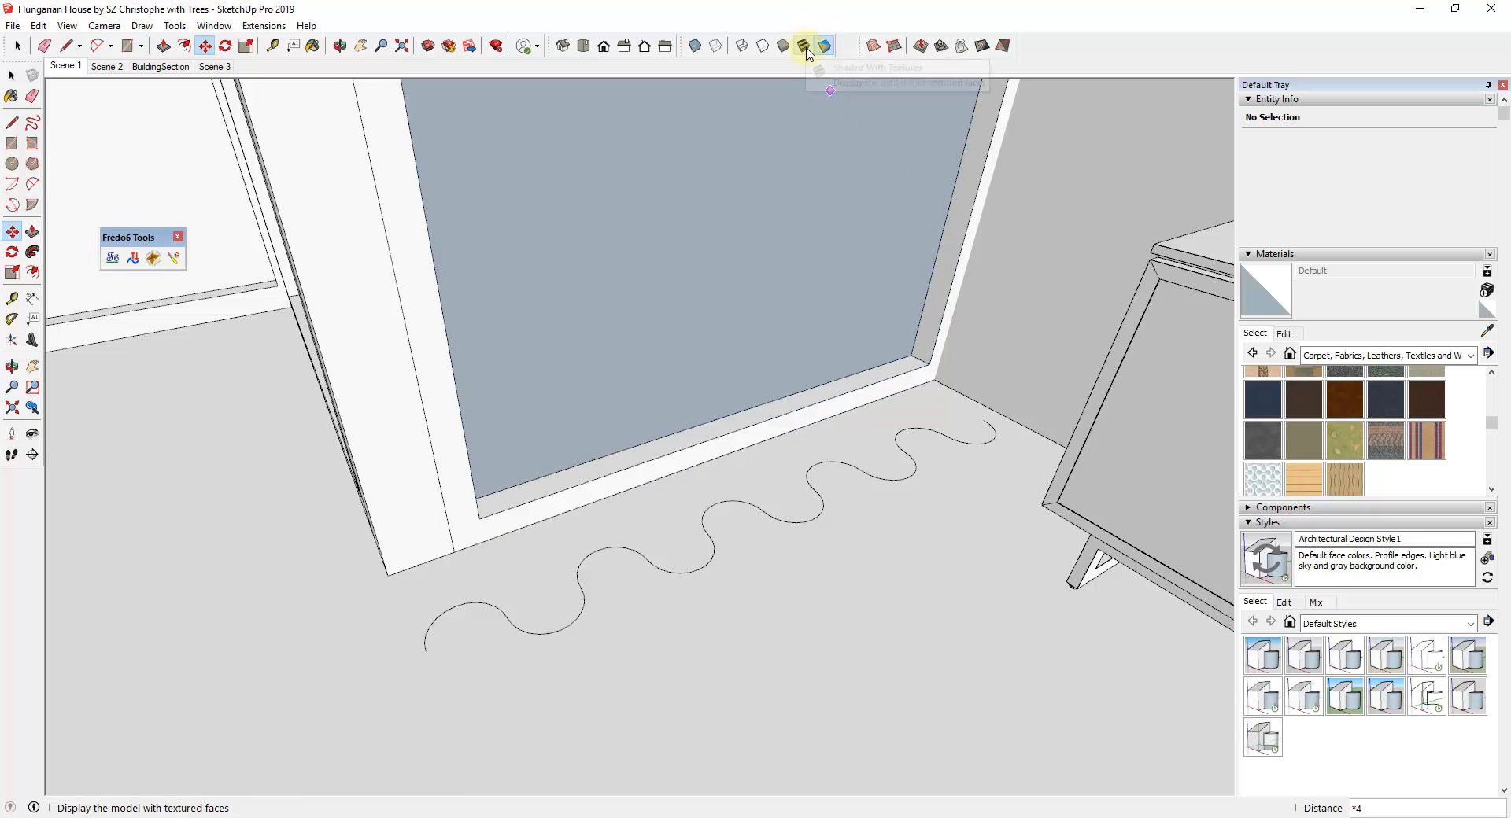
mouse_move(802, 46)
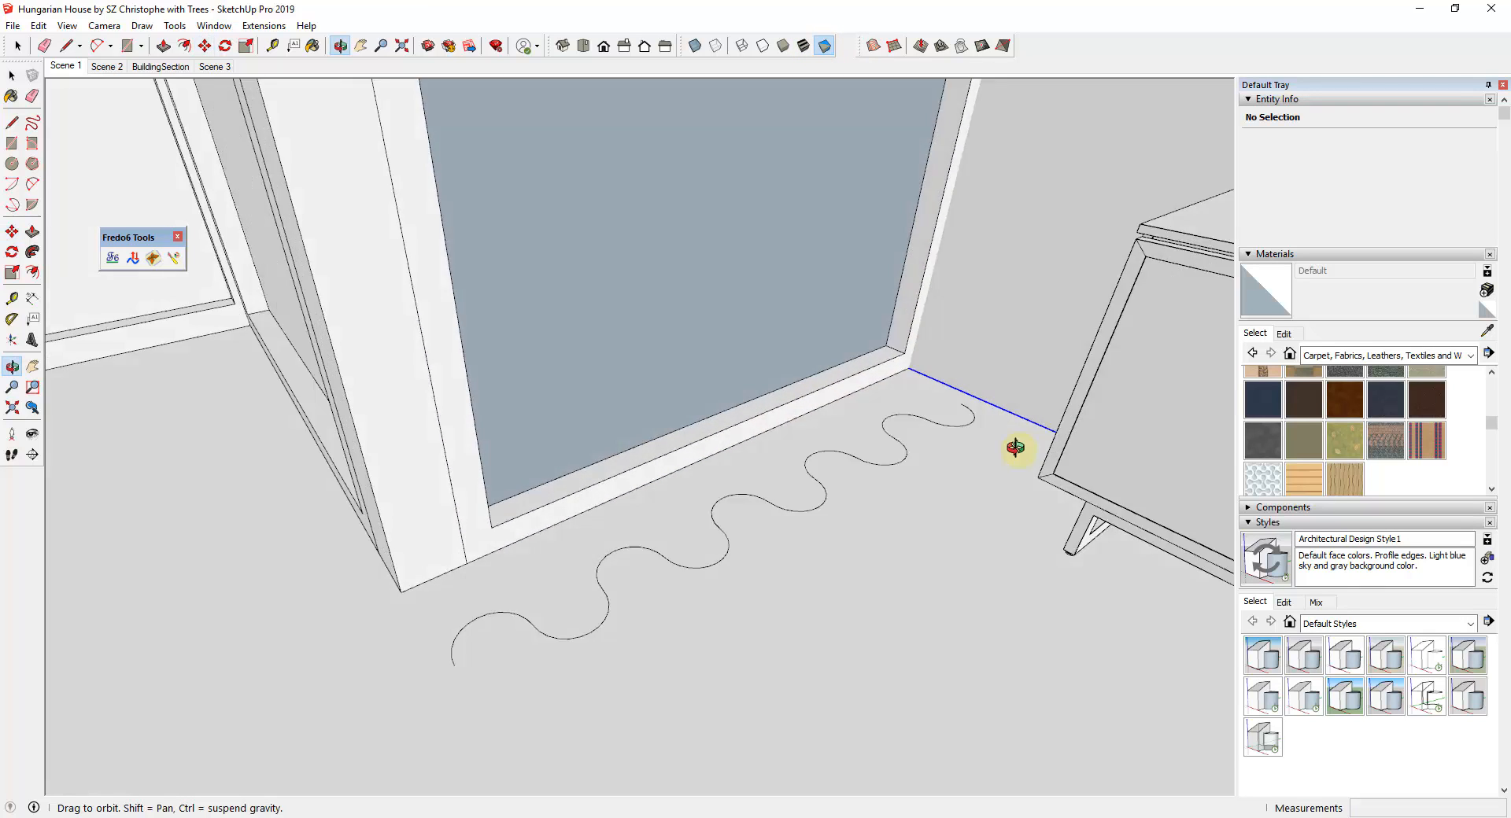
left_click(16, 46)
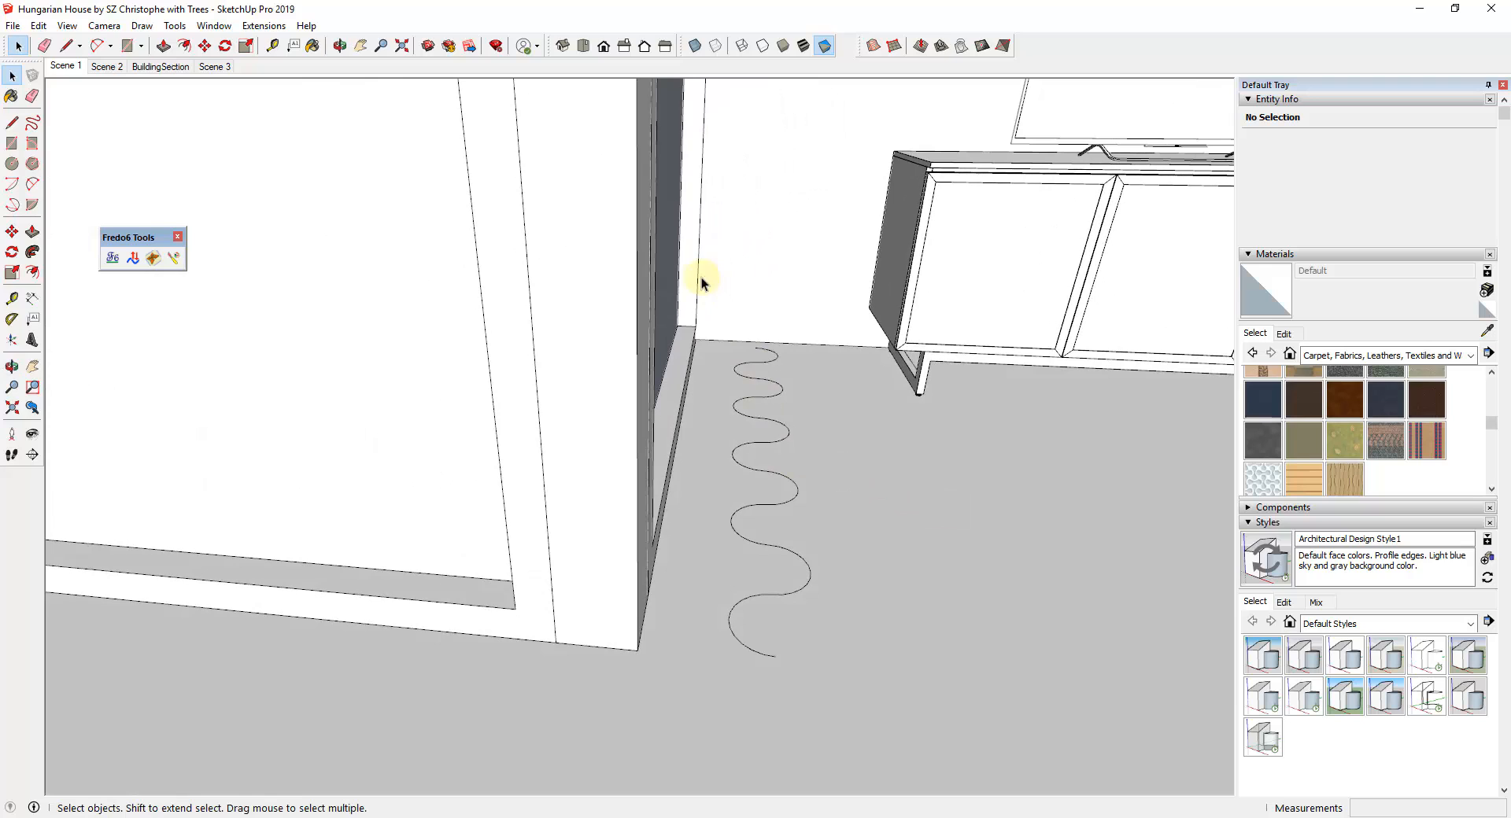
Step: Select all 120 edges of the wavy line and make them a group
left_click(768, 548)
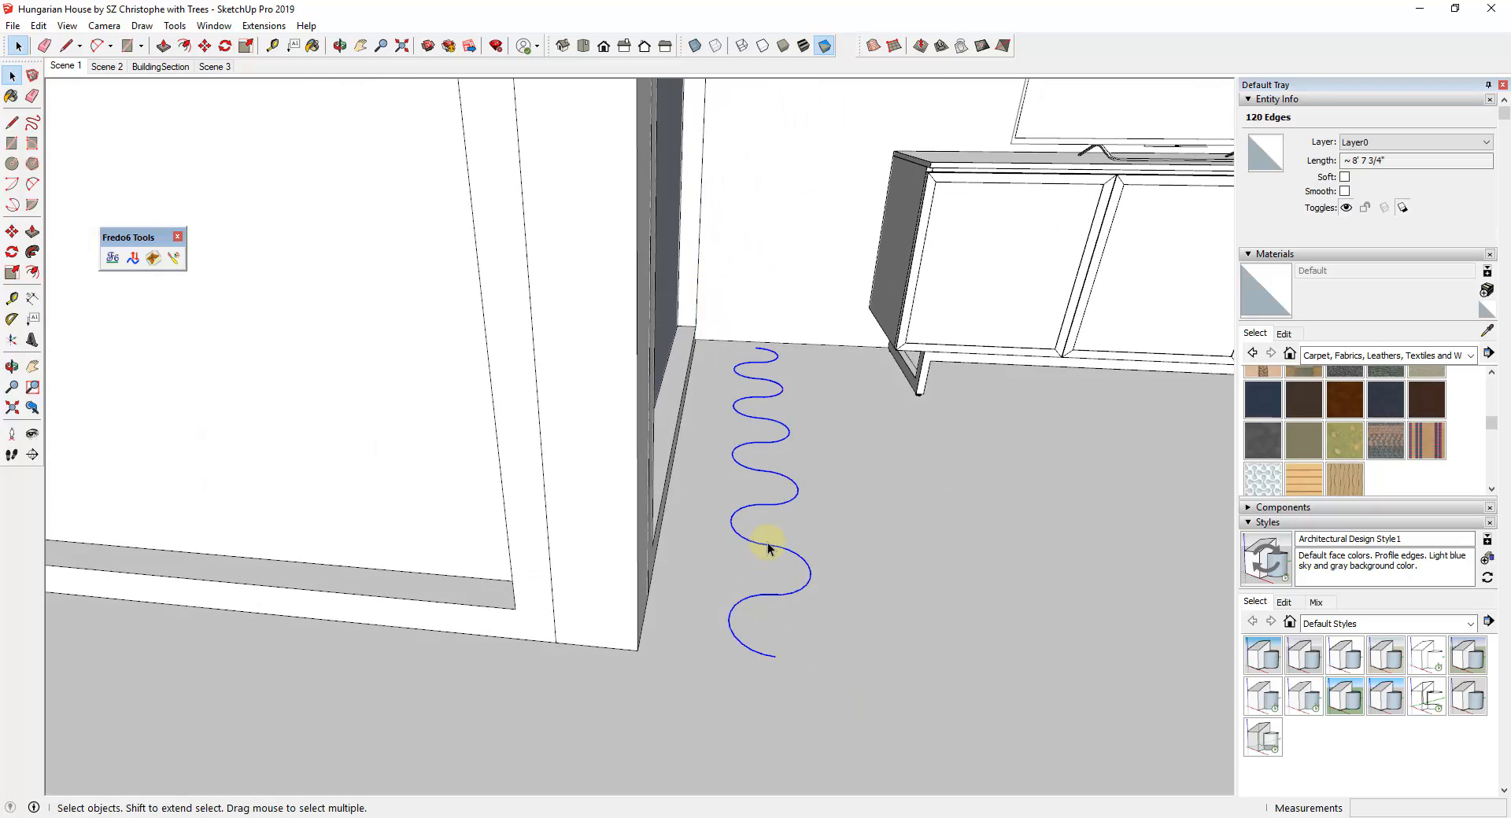
left_click(762, 496)
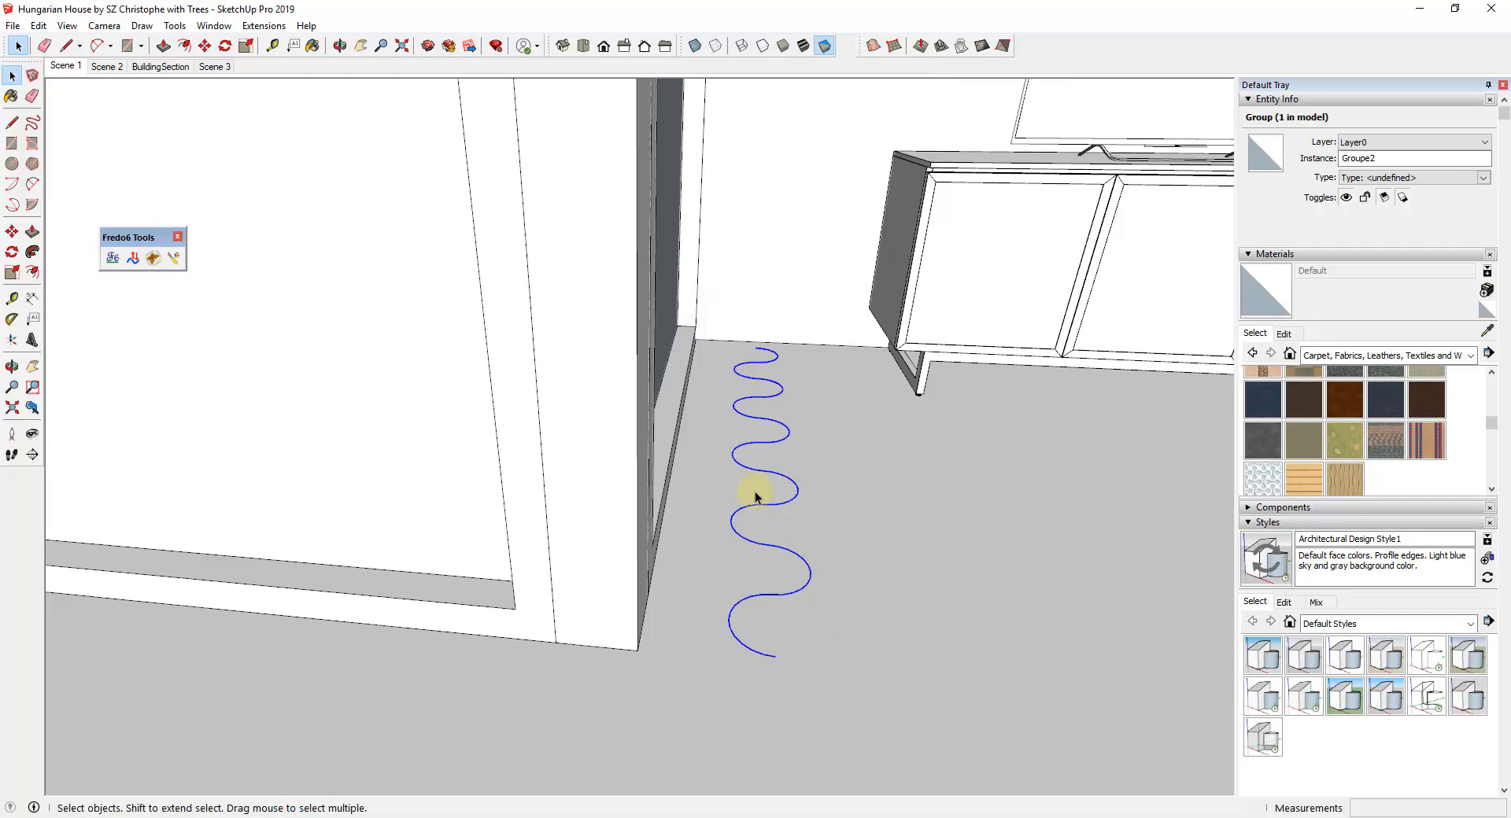
right_click(757, 491)
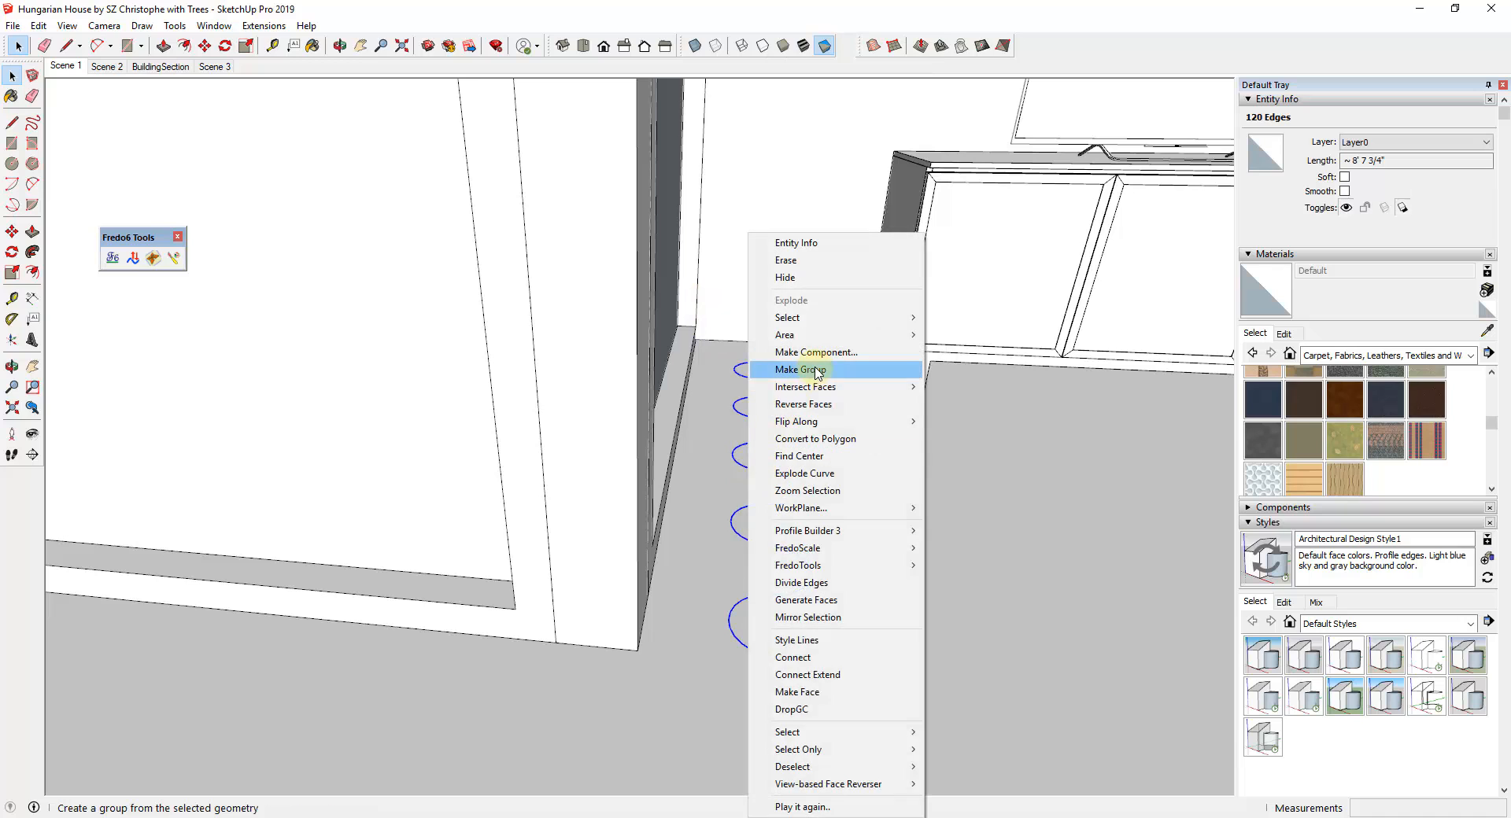
left_click(800, 370)
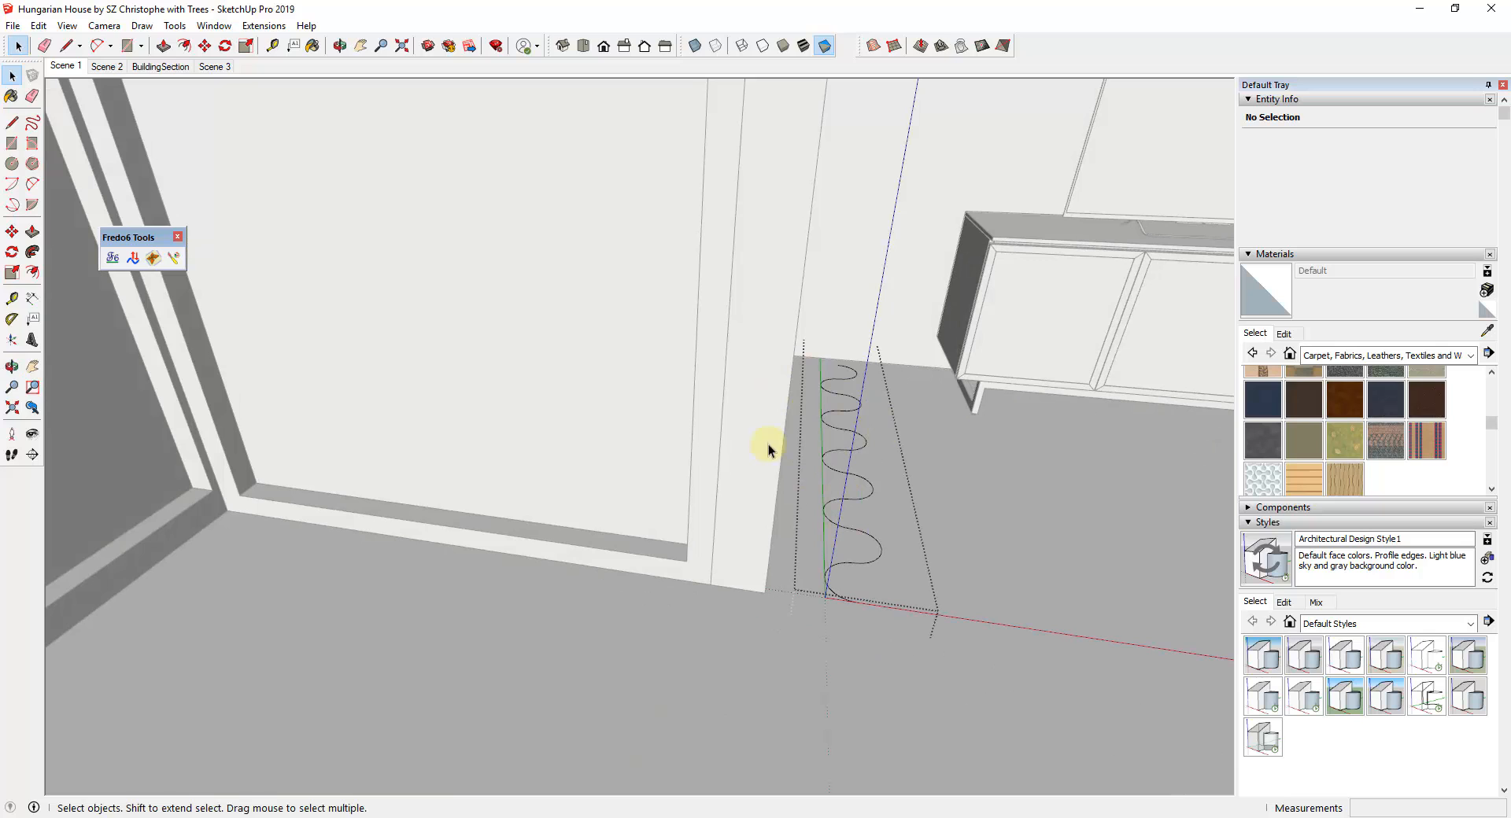
mouse_move(907, 509)
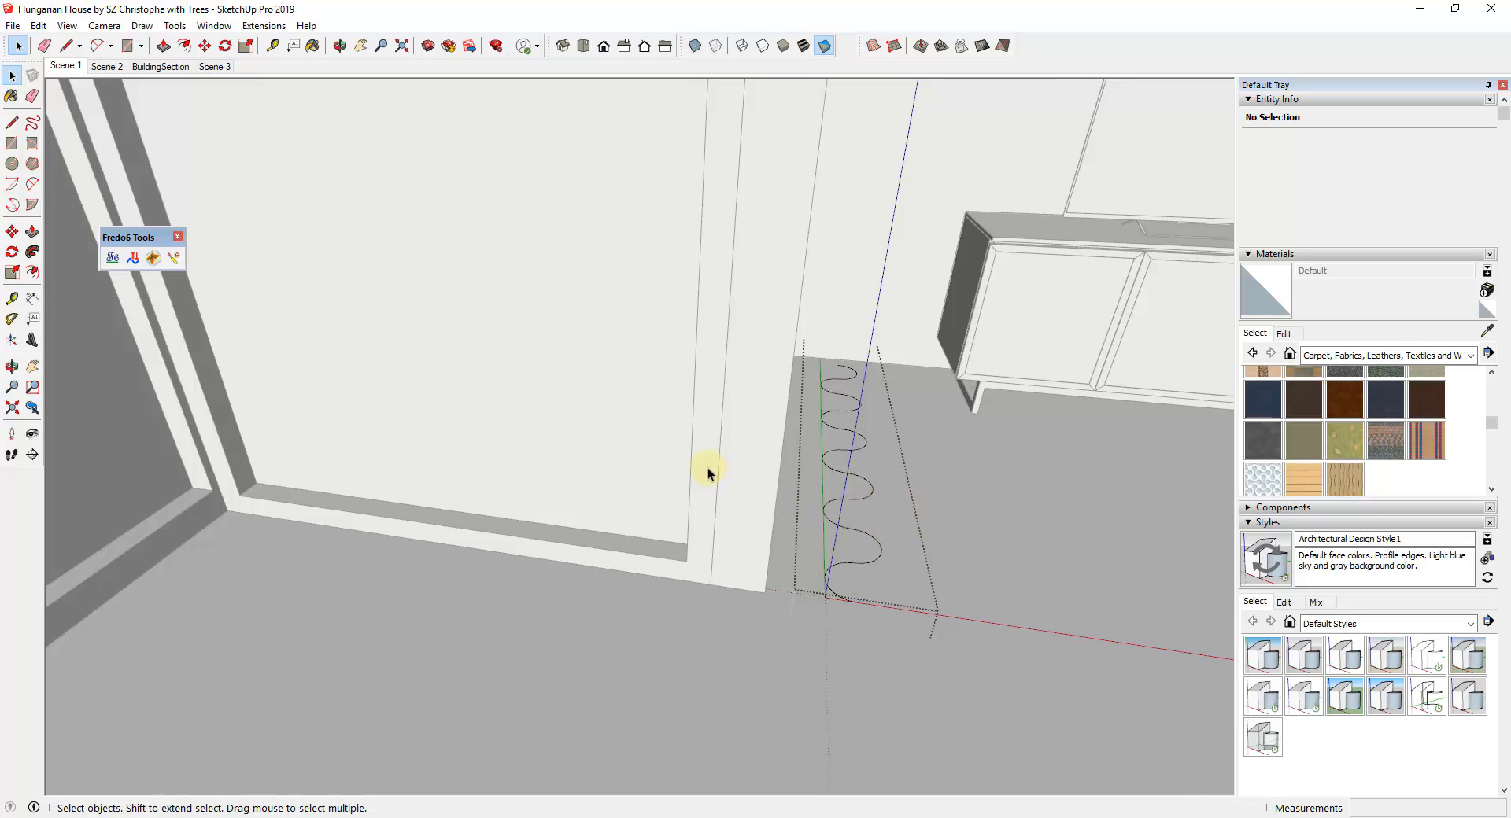
Step: Start a straight edge from the wavy group's end to close it into a face
left_click_drag(708, 472, 907, 472)
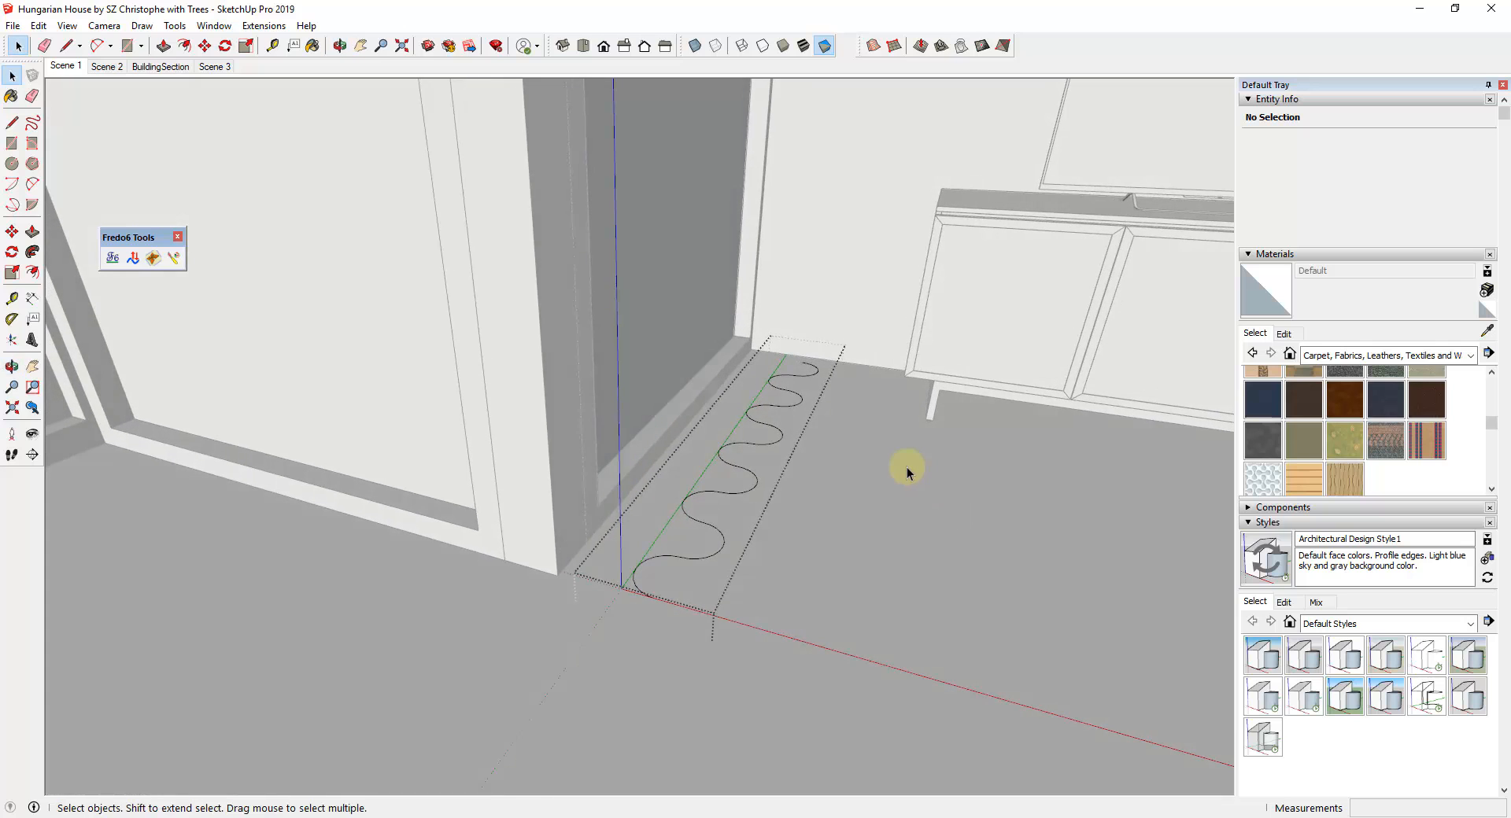
left_click_drag(907, 472, 780, 521)
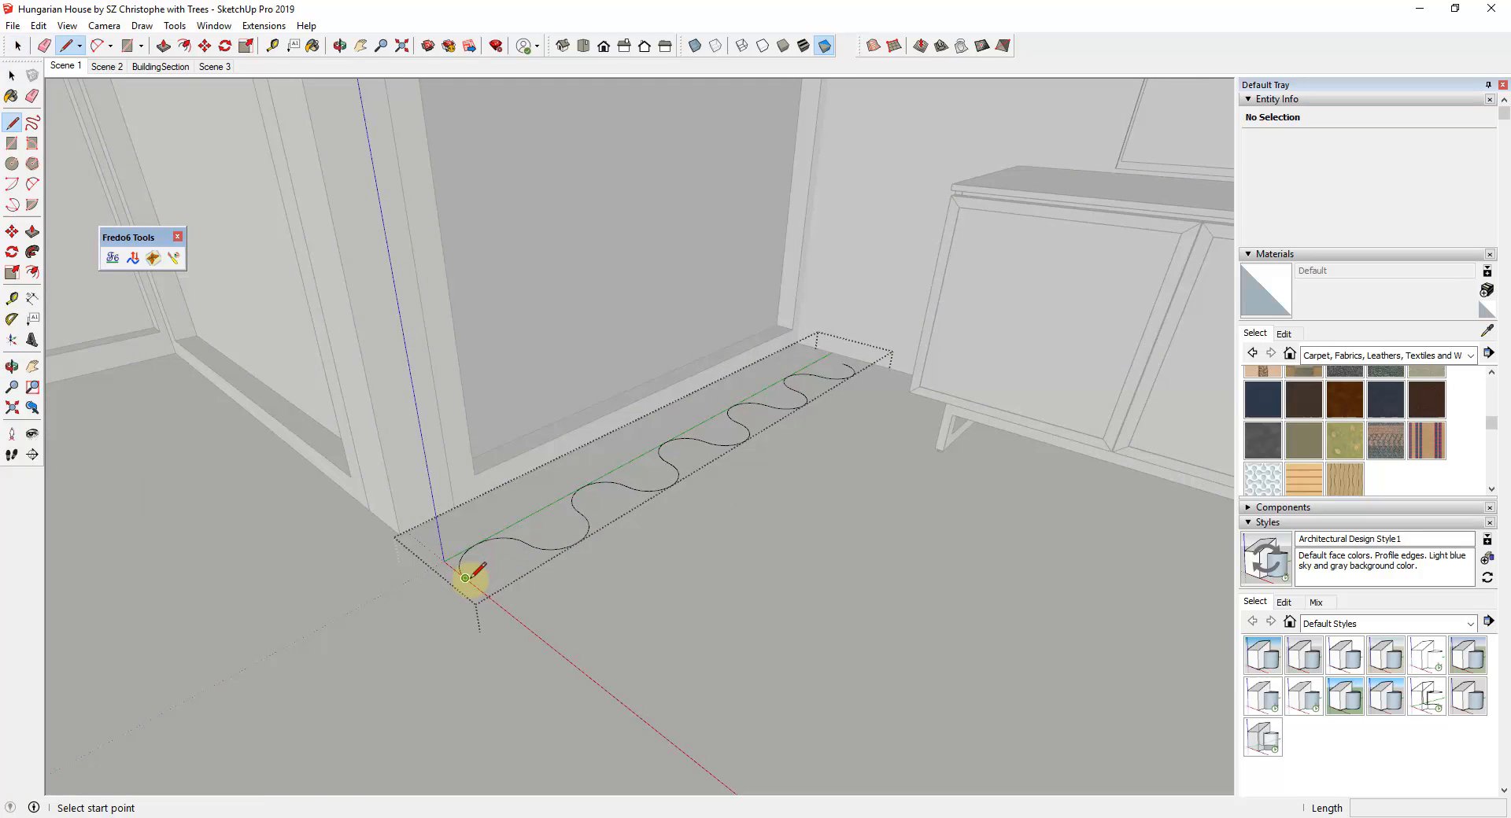
left_click(465, 576)
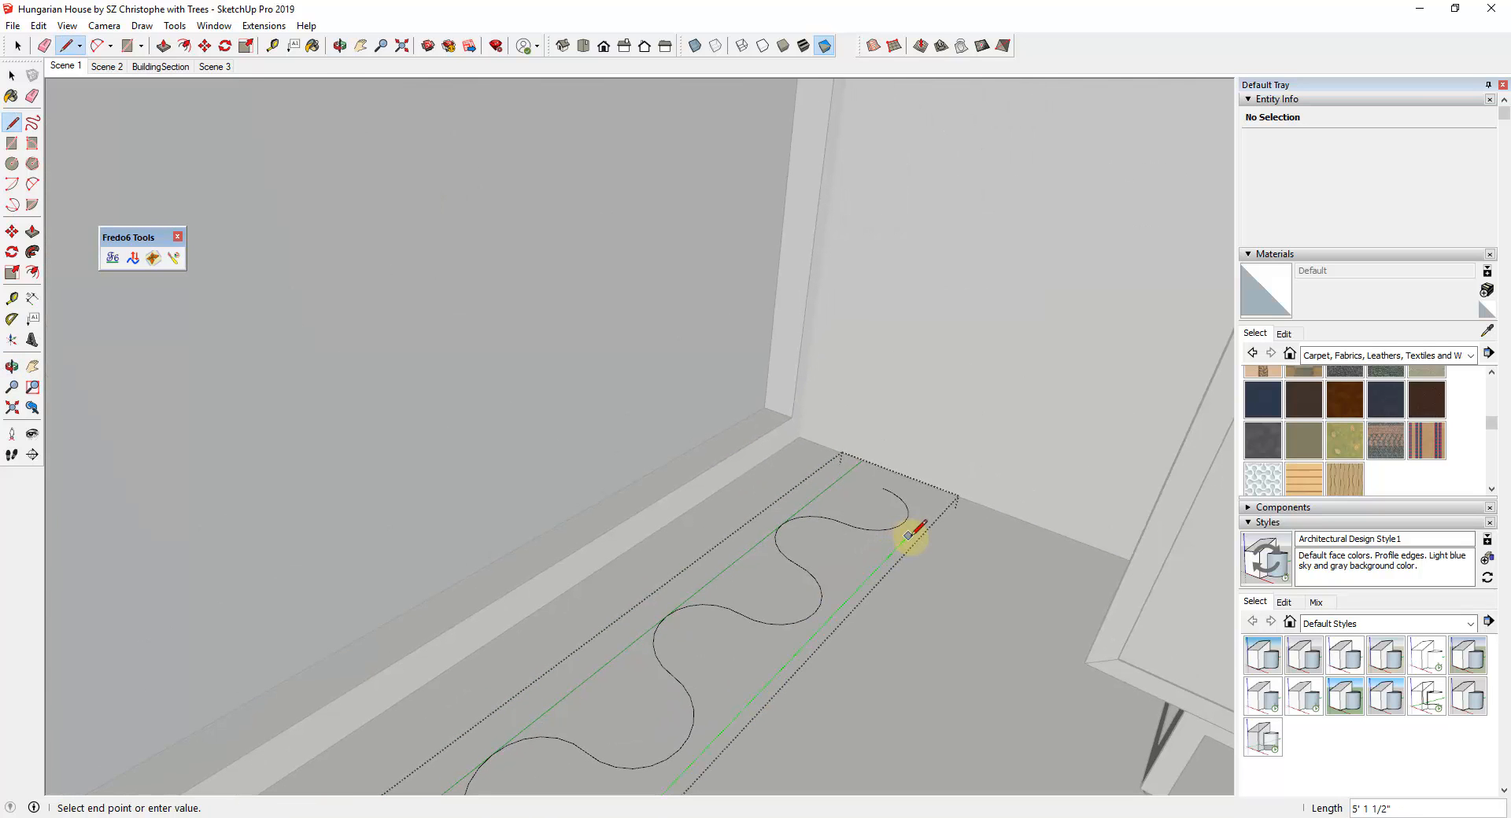
mouse_move(925, 481)
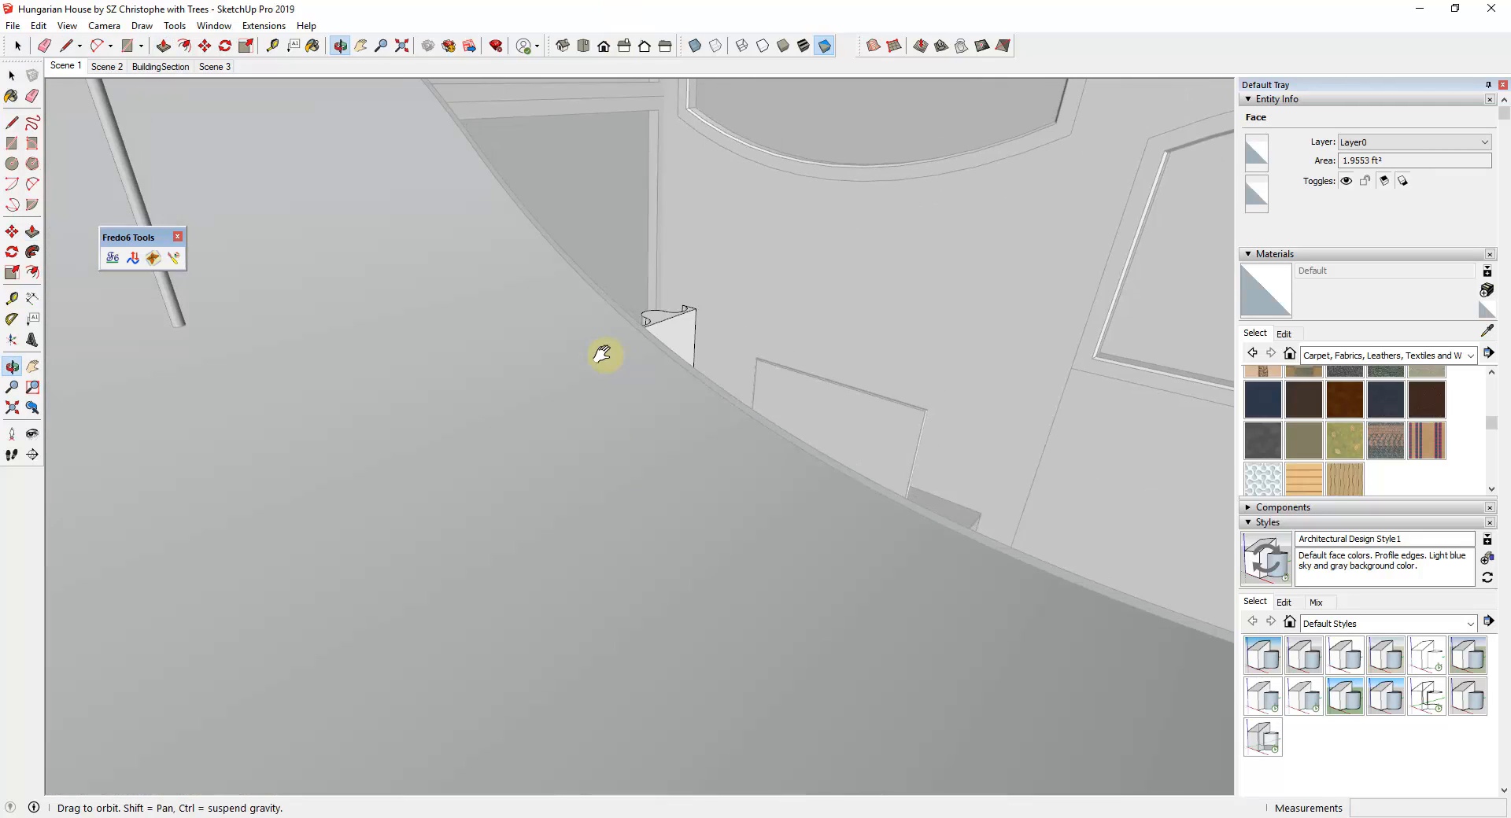
Step: Push/Pull the wavy face upward to the doorway top as a pleated curtain
left_click_drag(604, 354, 453, 195)
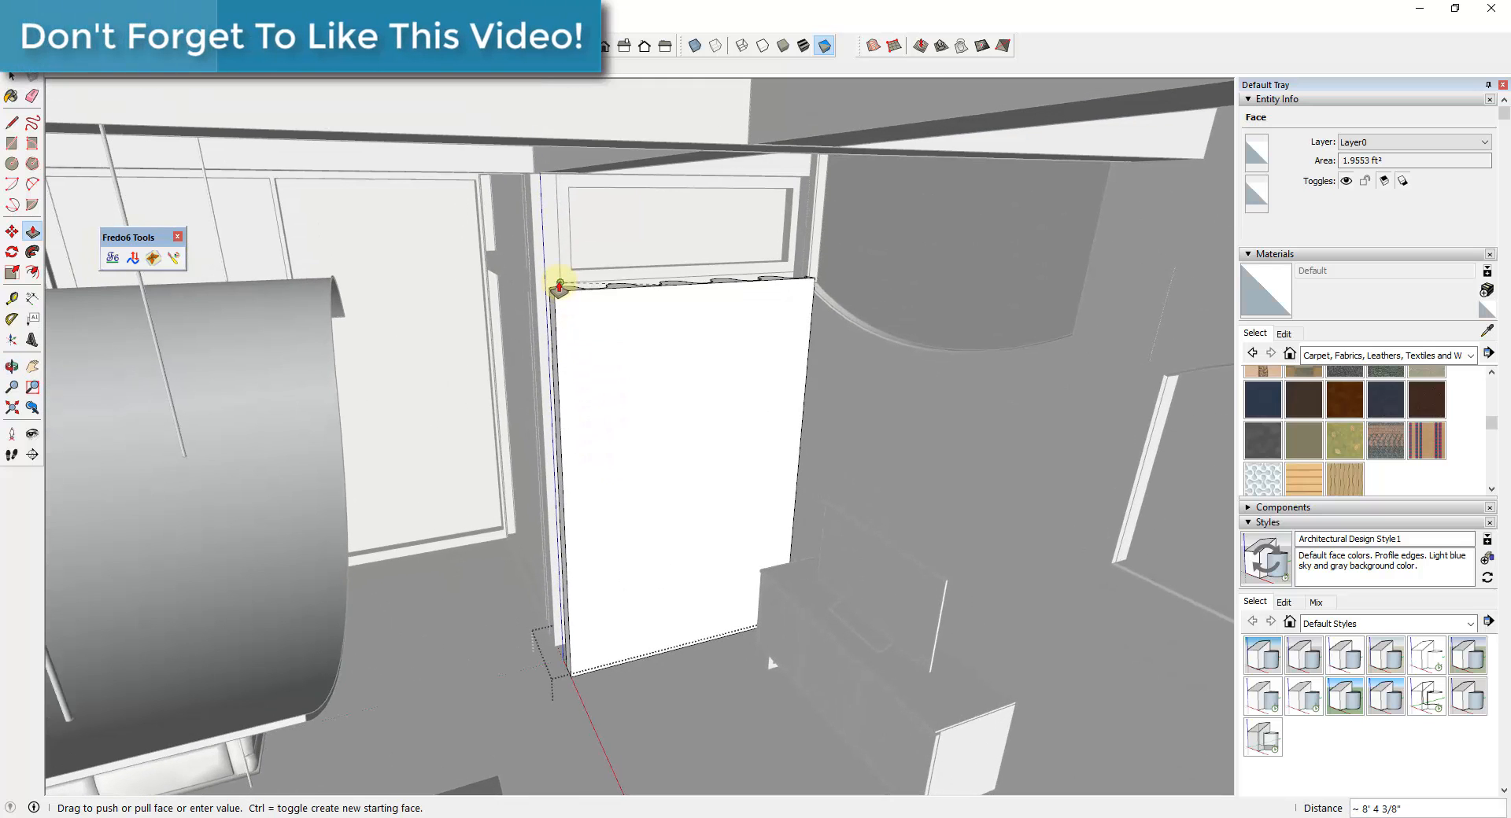
left_click_drag(558, 287, 557, 217)
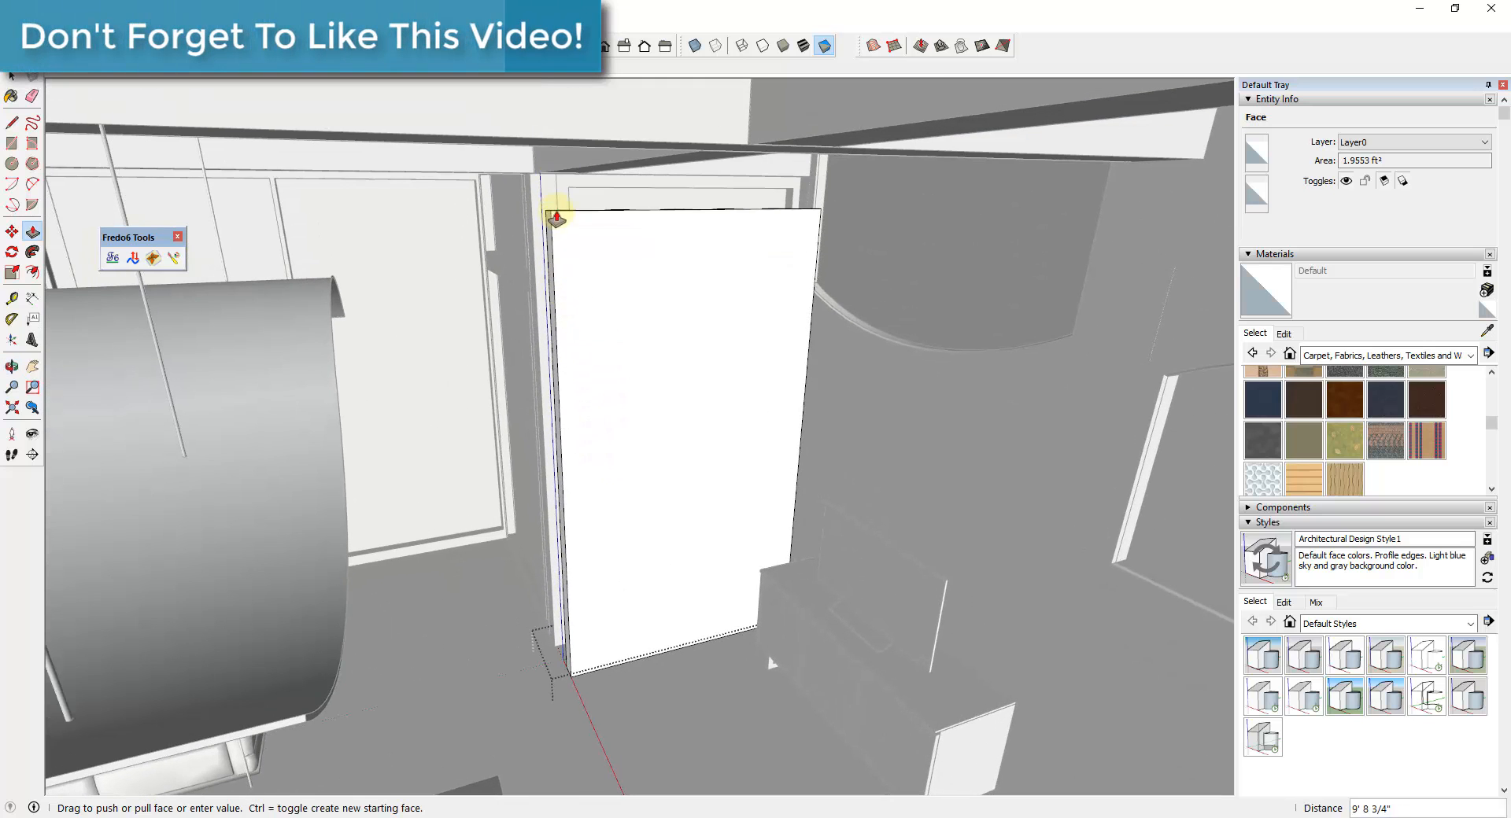
left_click_drag(556, 217, 528, 285)
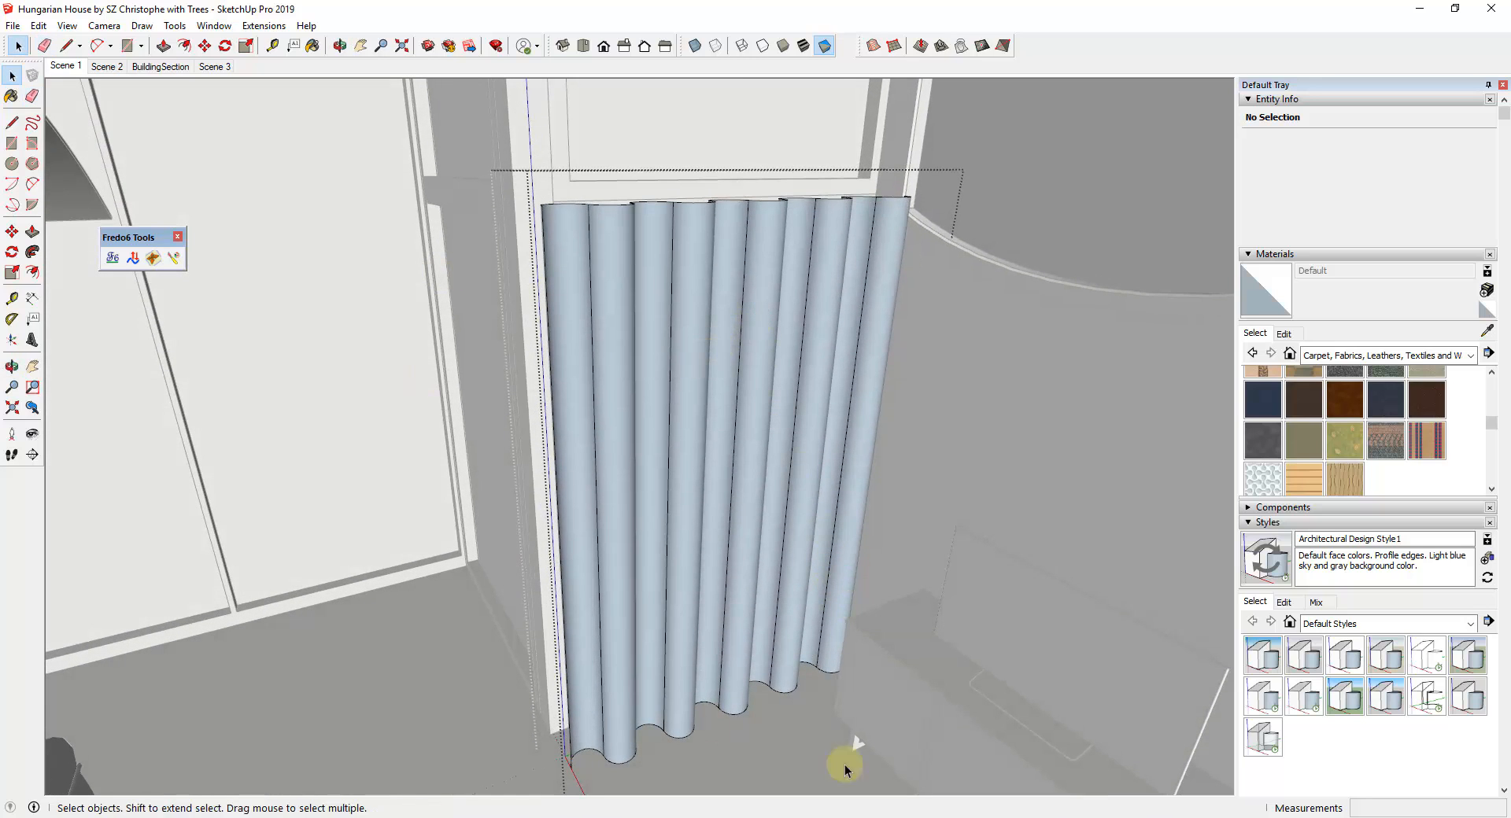
mouse_move(757, 349)
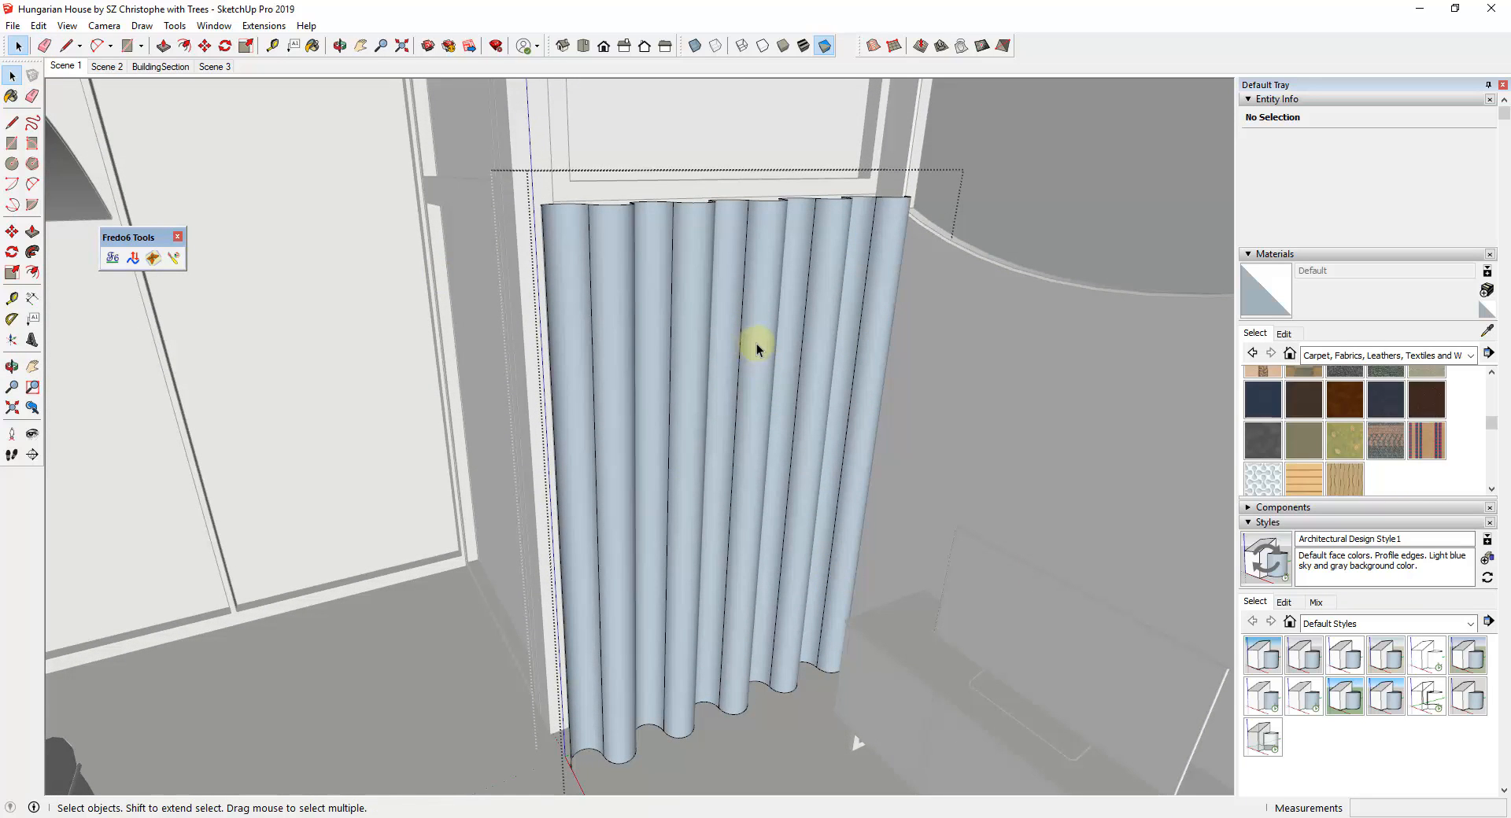
Step: Reverse the curtain faces to face outward and show textures again
left_click(762, 349)
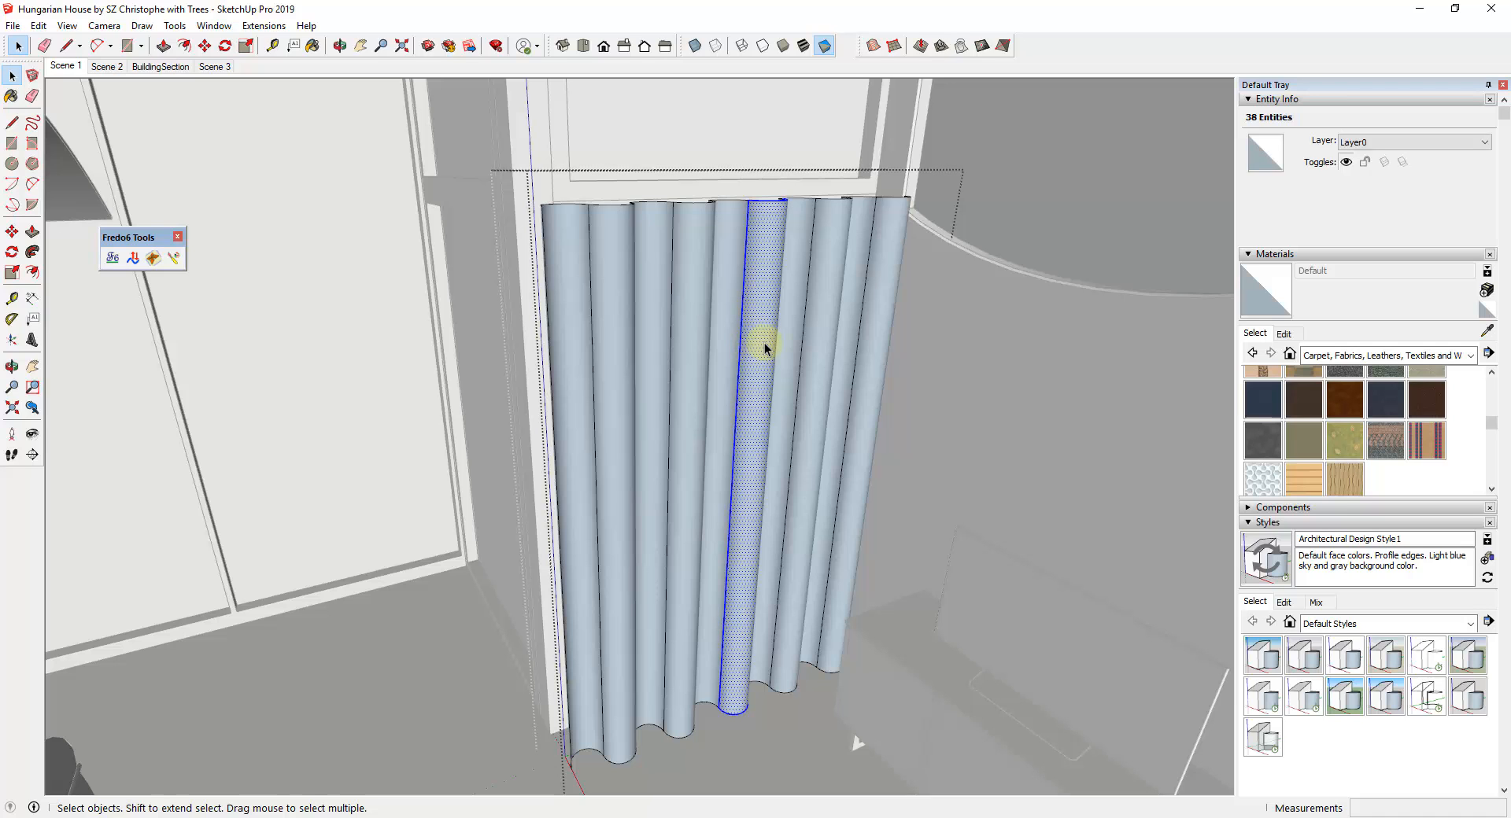
right_click(765, 350)
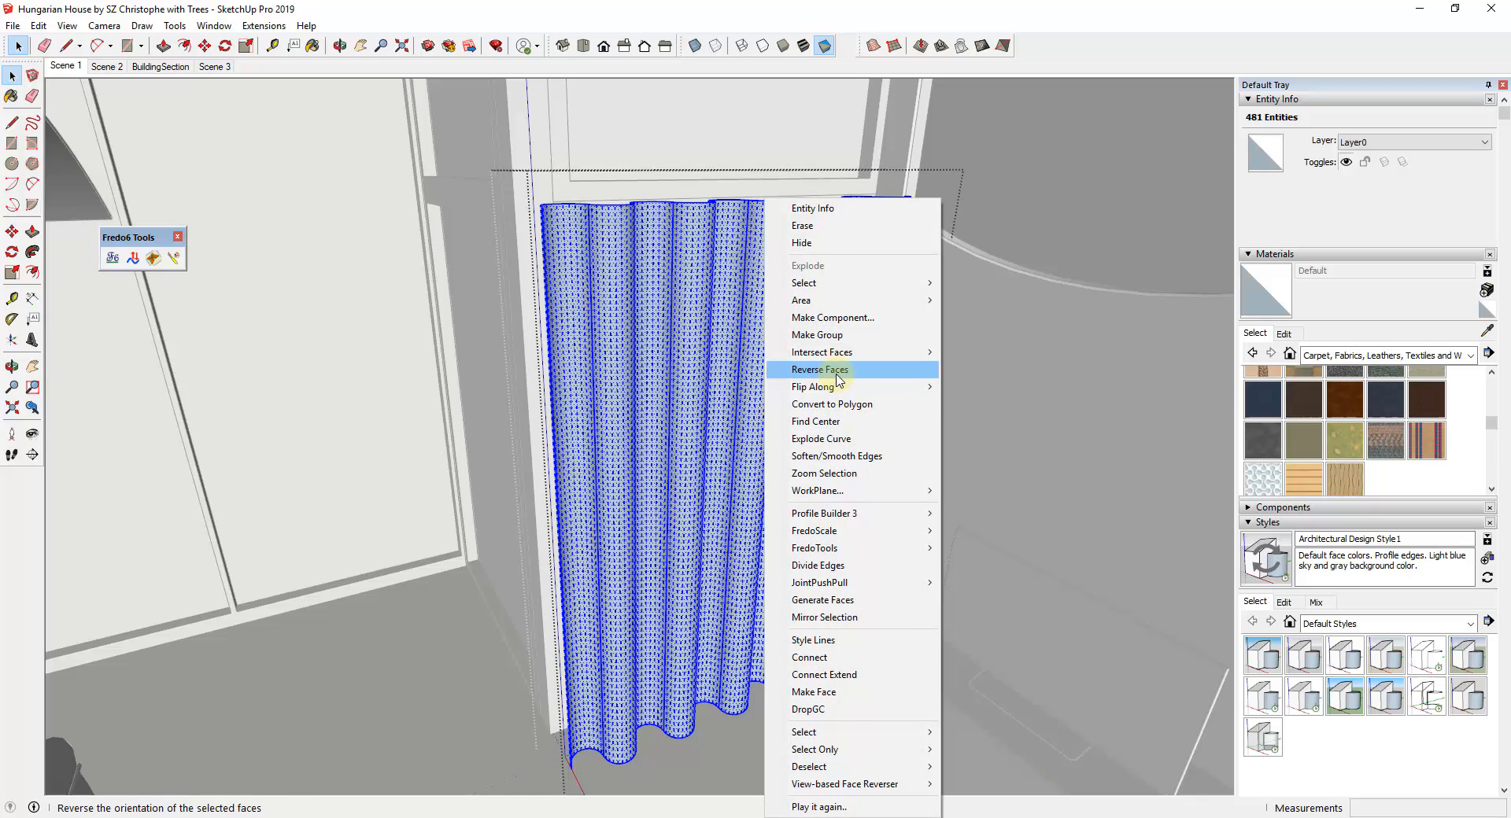
left_click(818, 370)
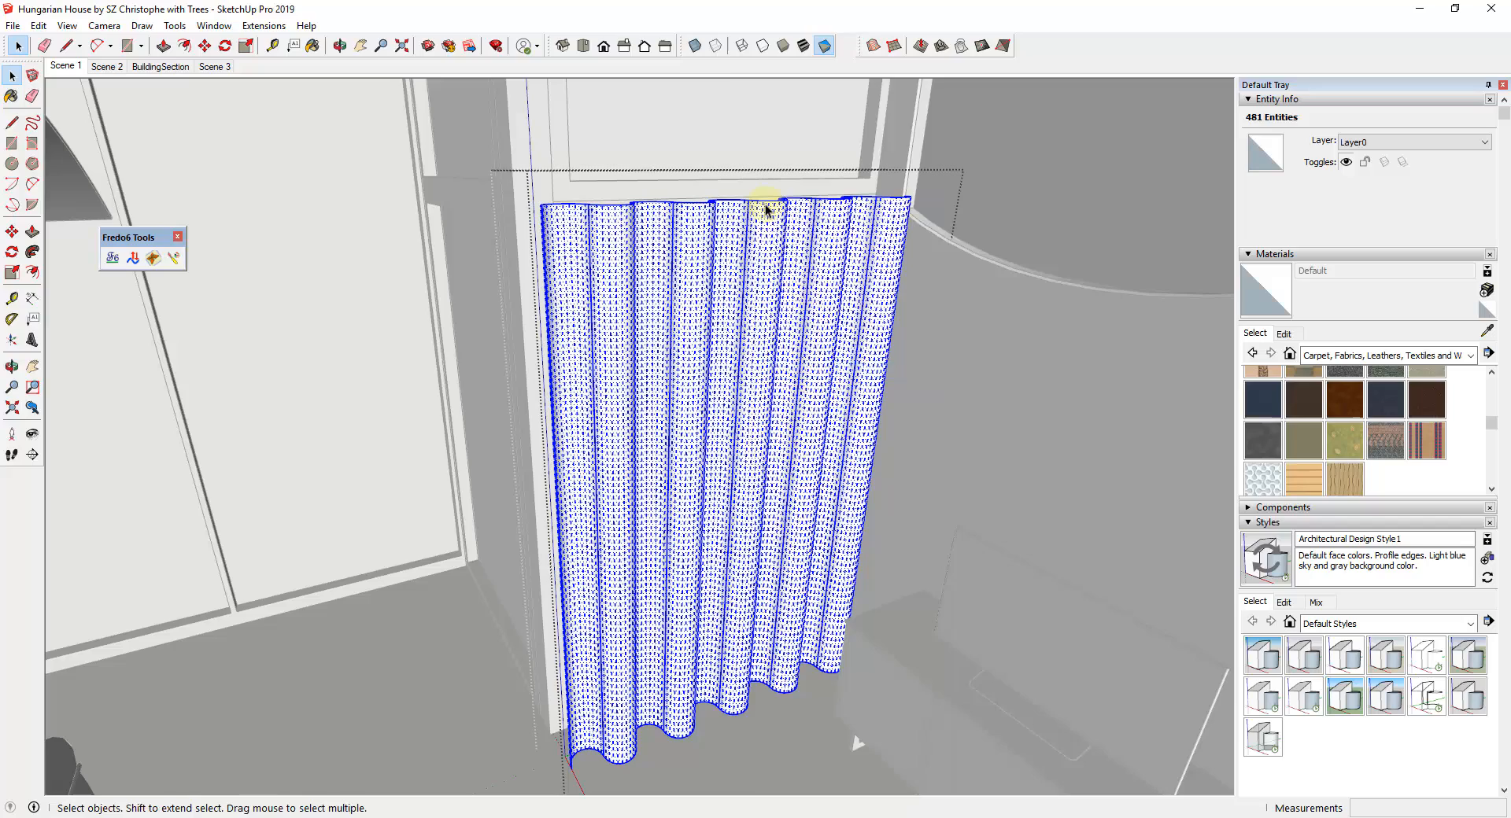
left_click(803, 45)
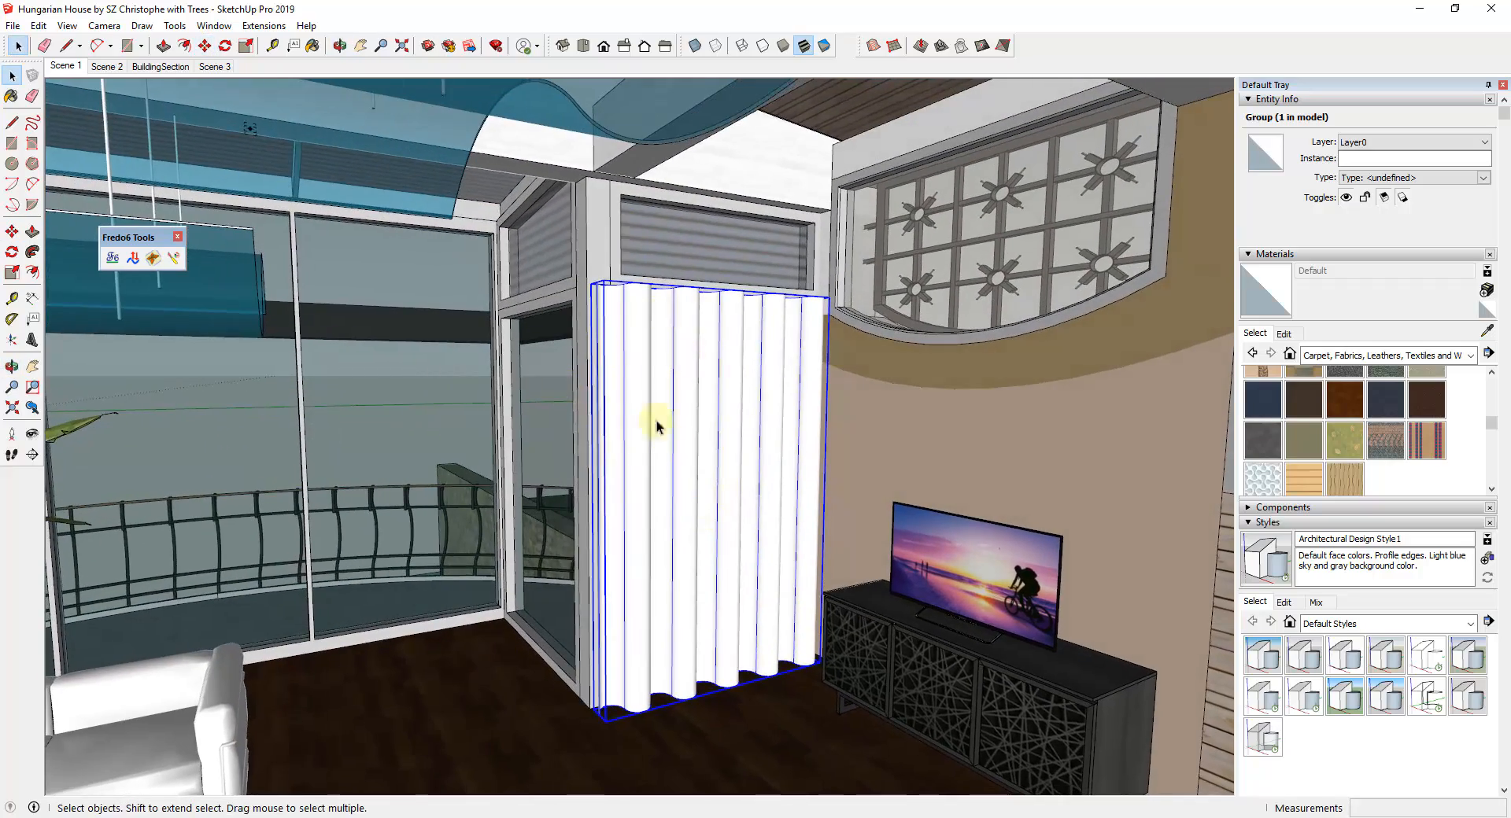
mouse_move(845, 321)
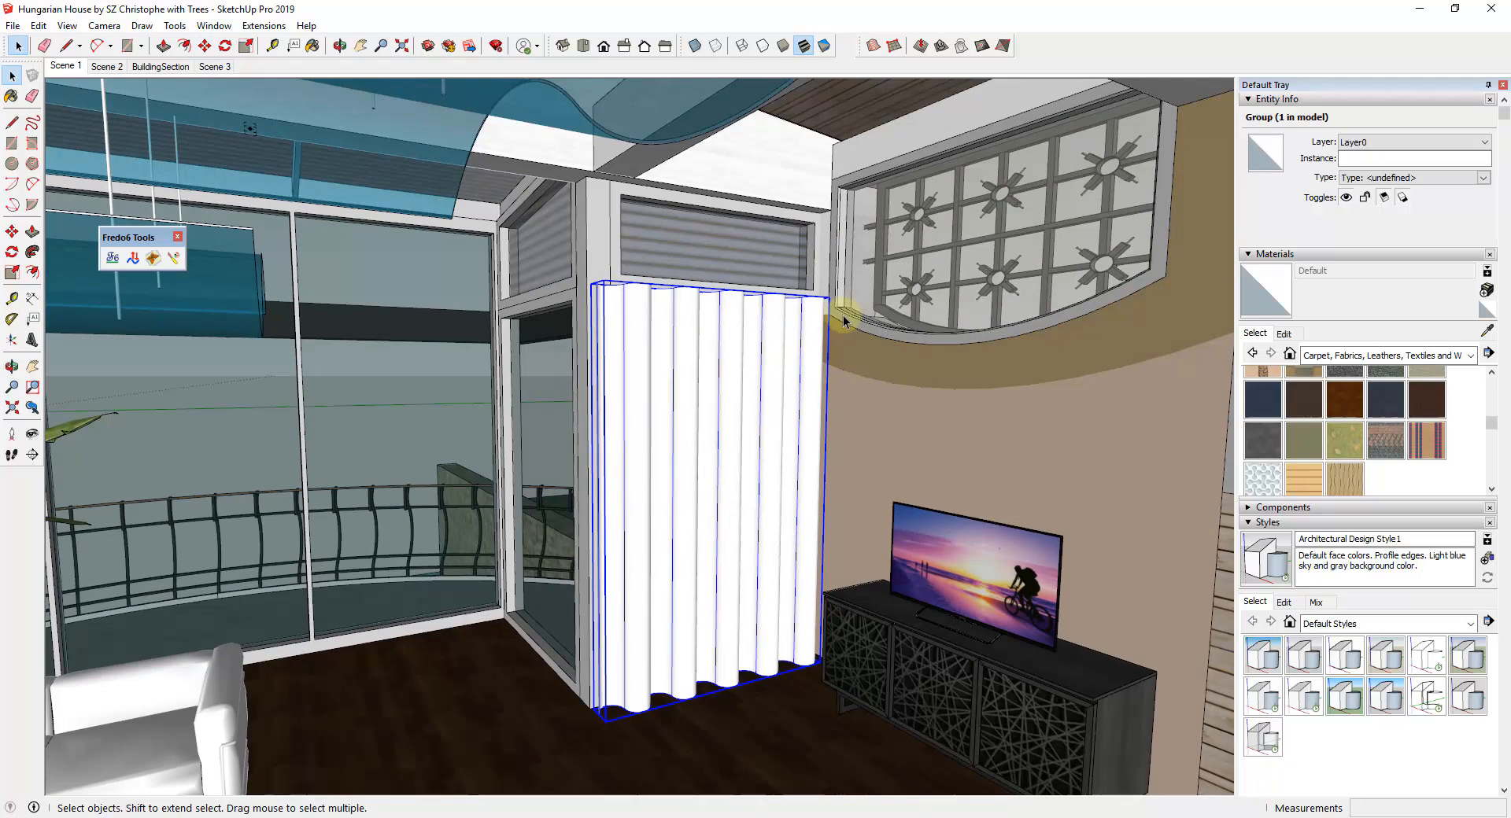
mouse_move(799, 304)
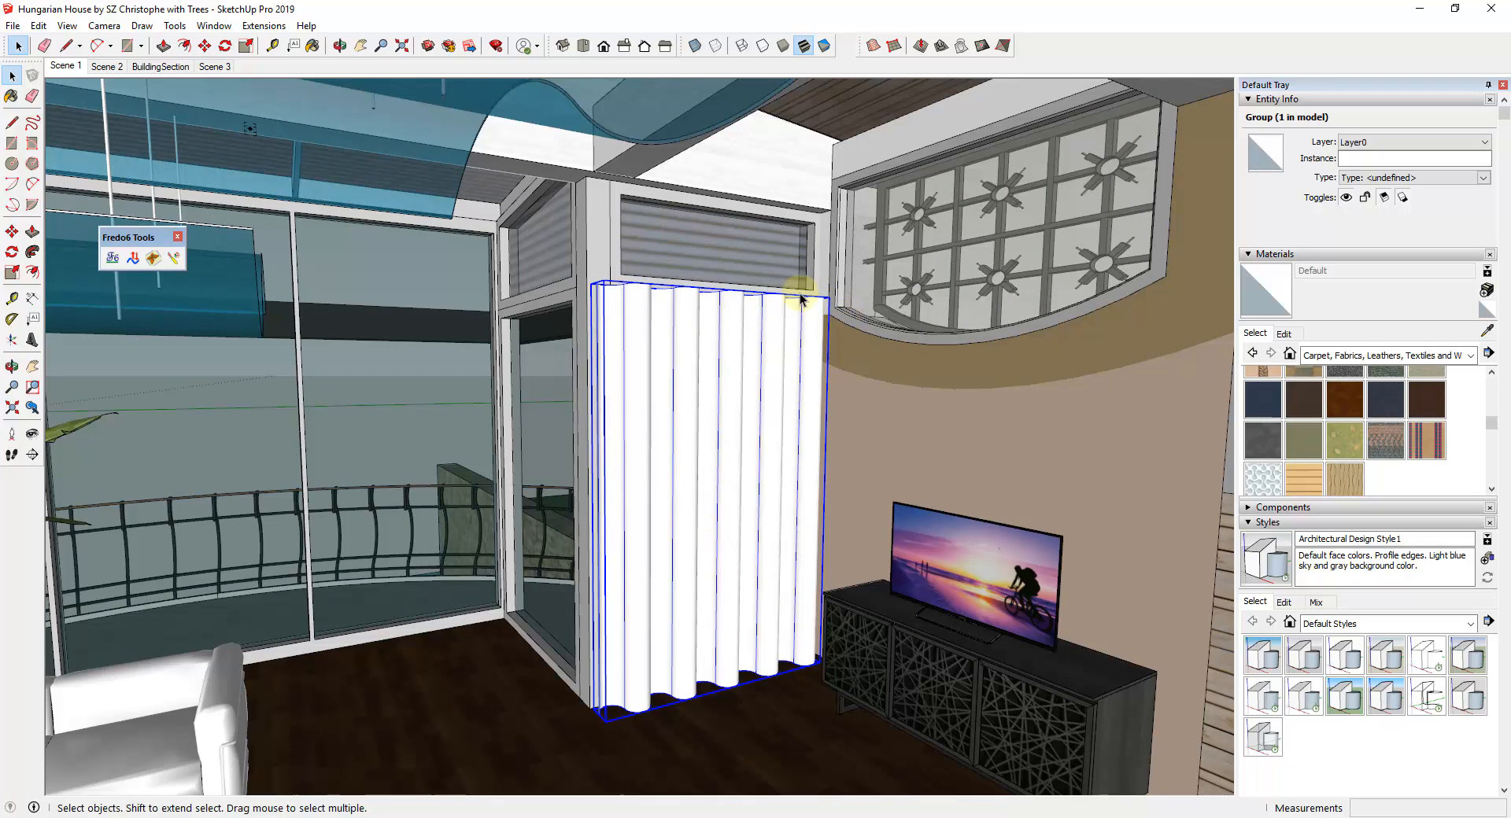
mouse_move(694, 541)
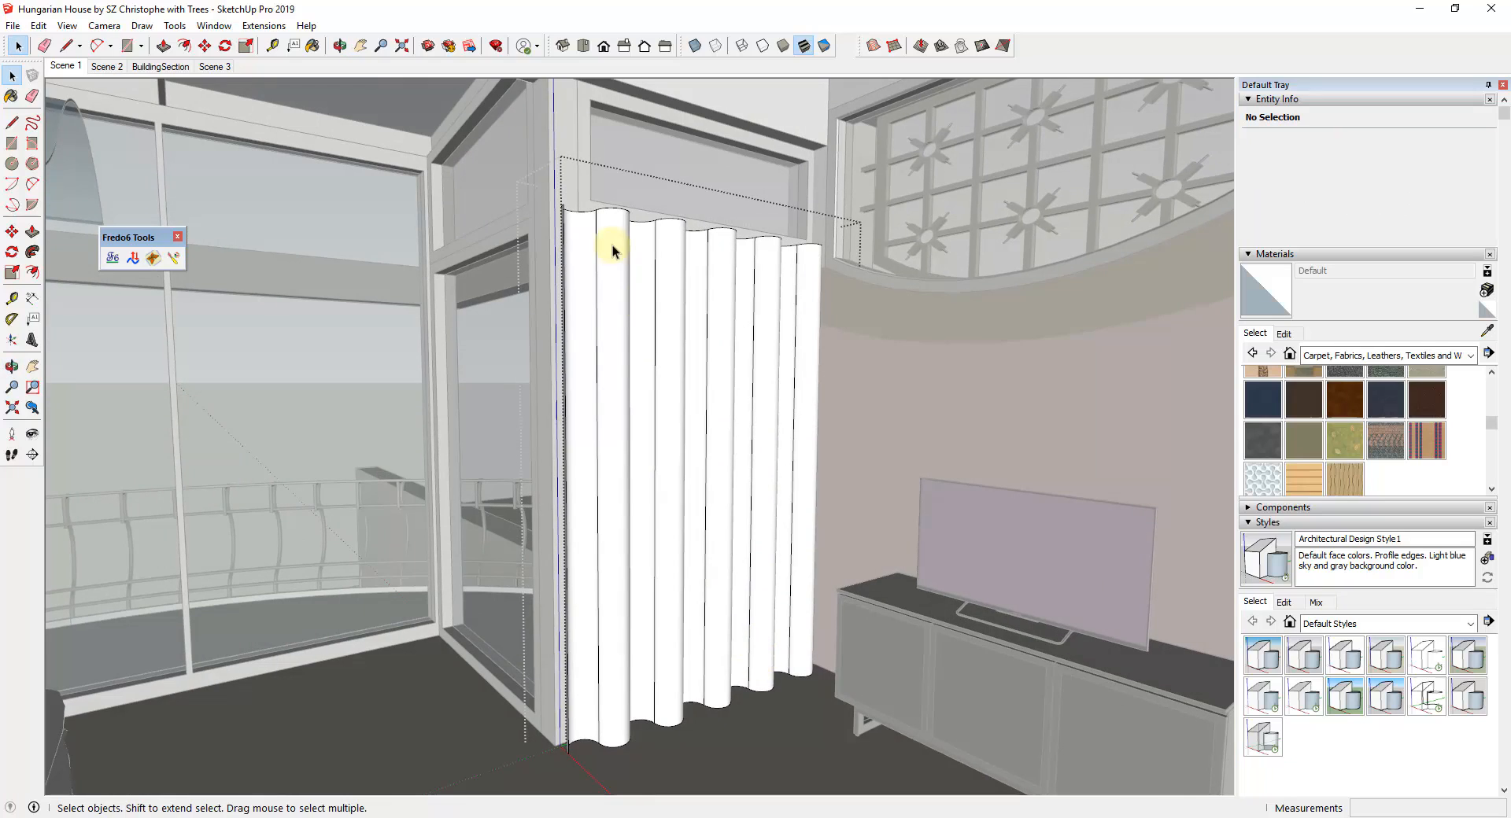
mouse_move(556, 551)
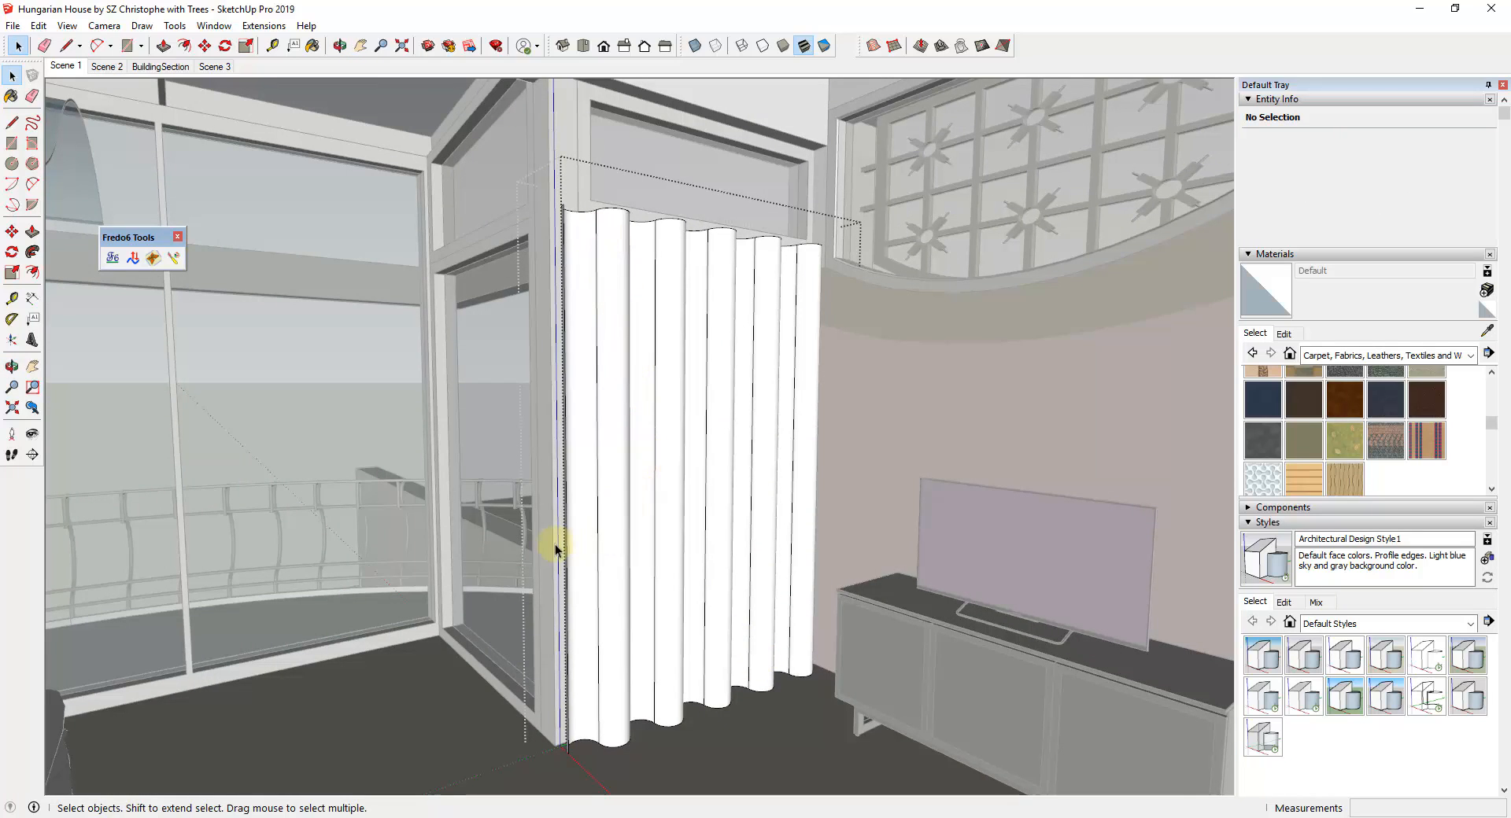
mouse_move(516, 601)
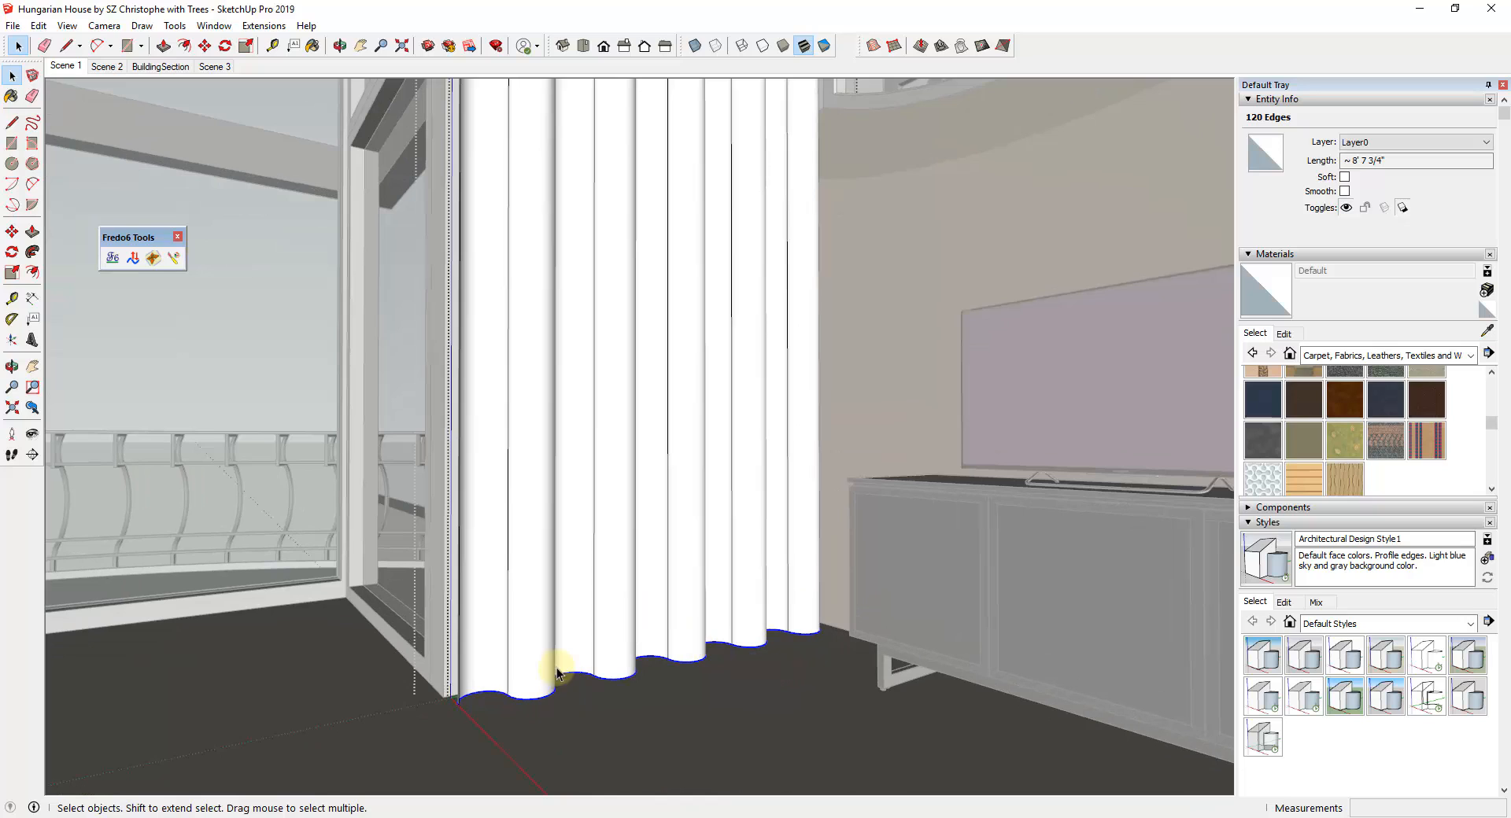
mouse_move(590, 232)
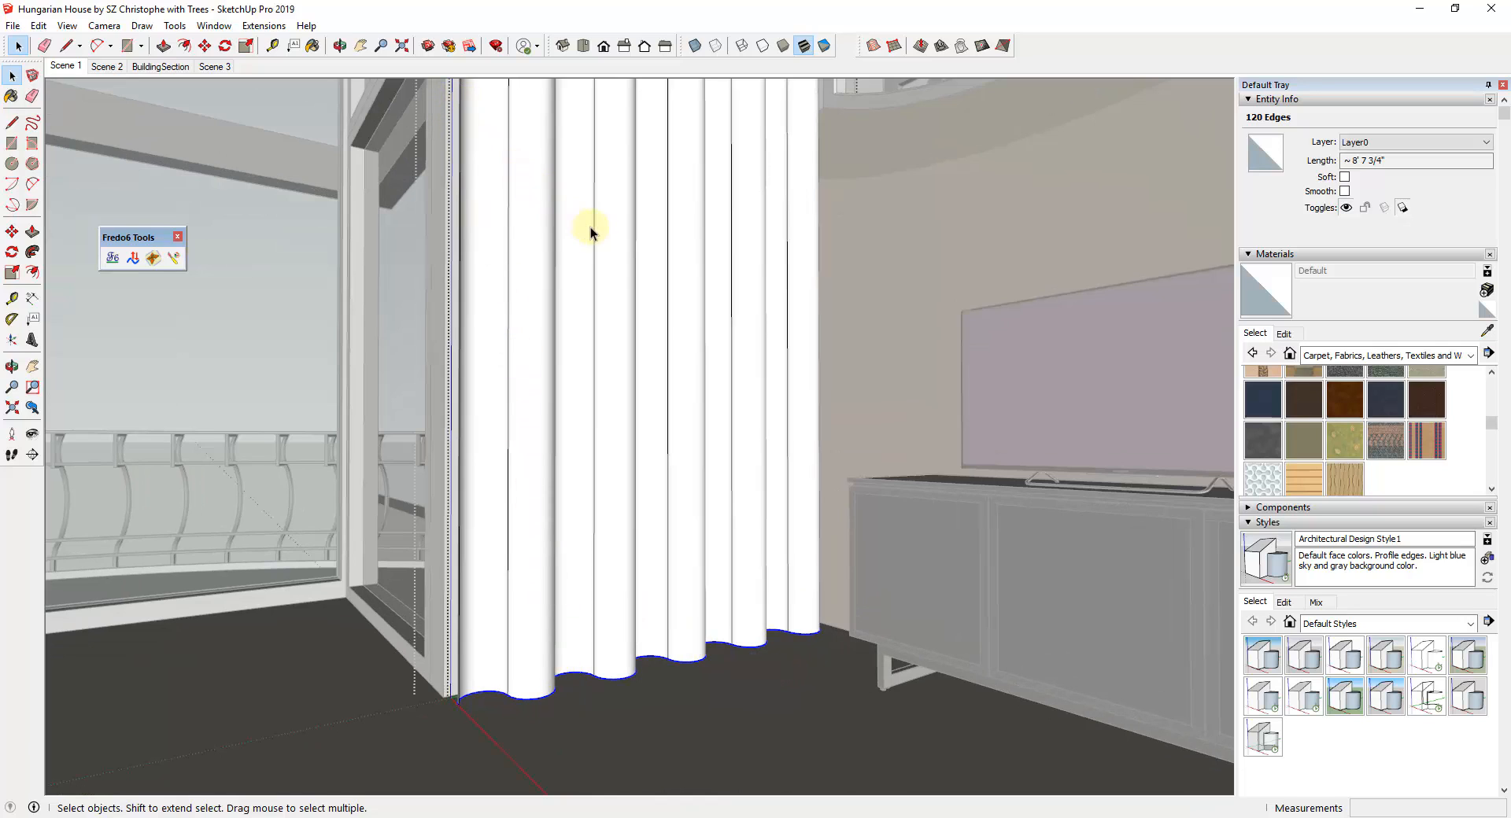
mouse_move(720, 646)
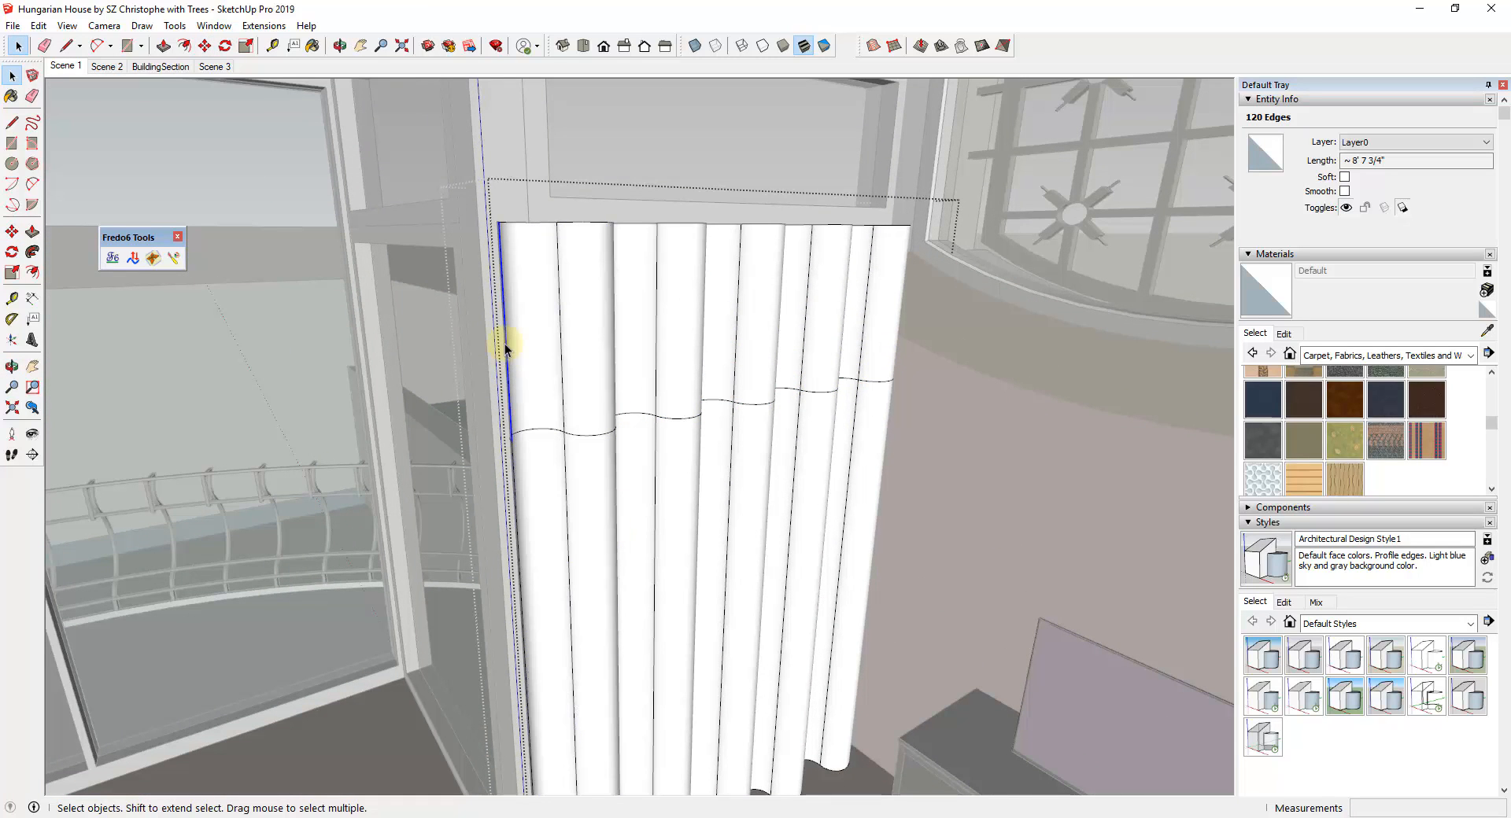
Step: Select the curtain's left vertical edge to begin tapering it with the Fredo6 tools
left_click(586, 318)
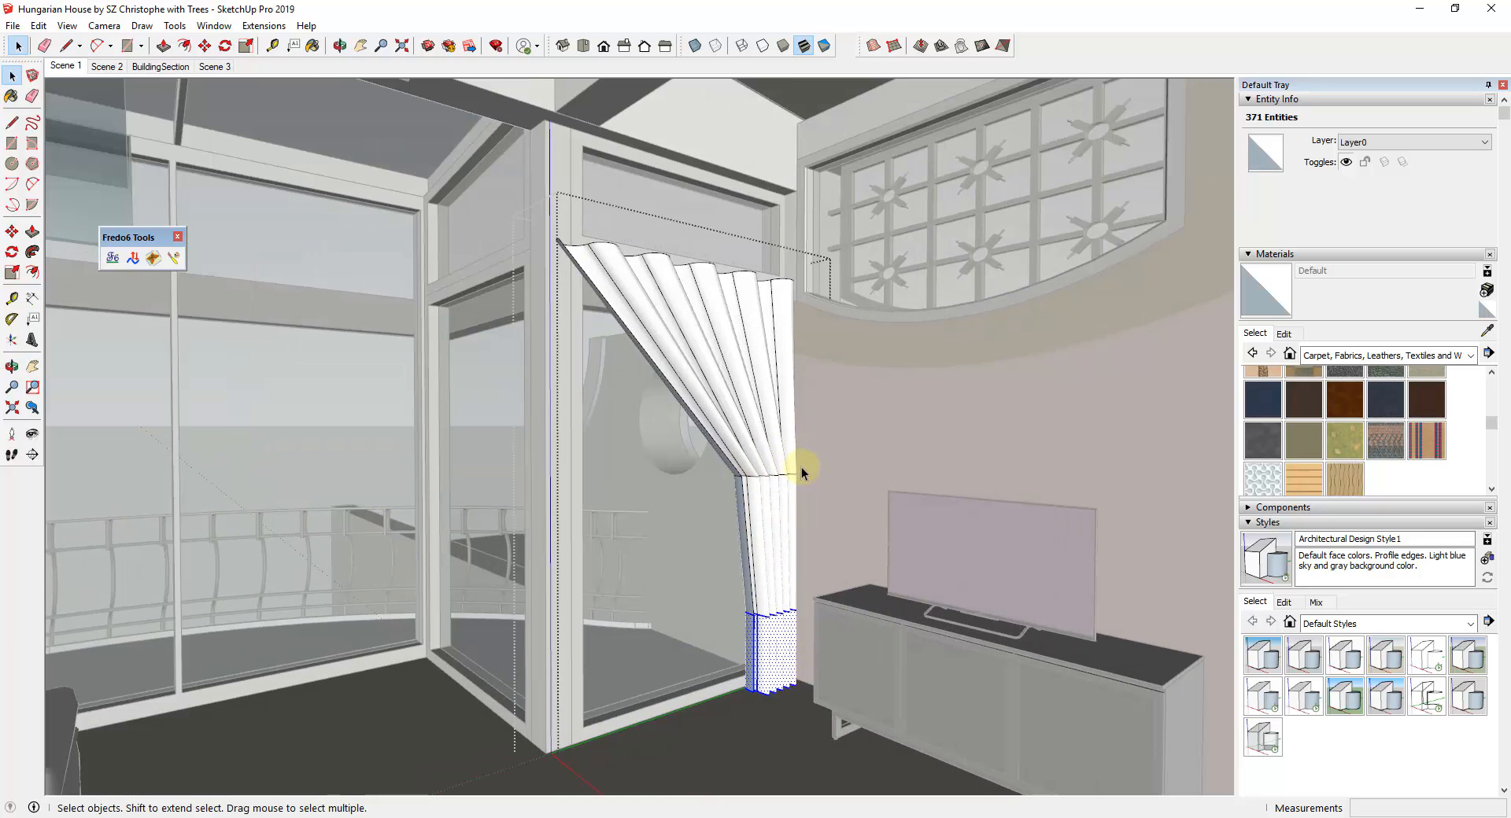
mouse_move(826, 480)
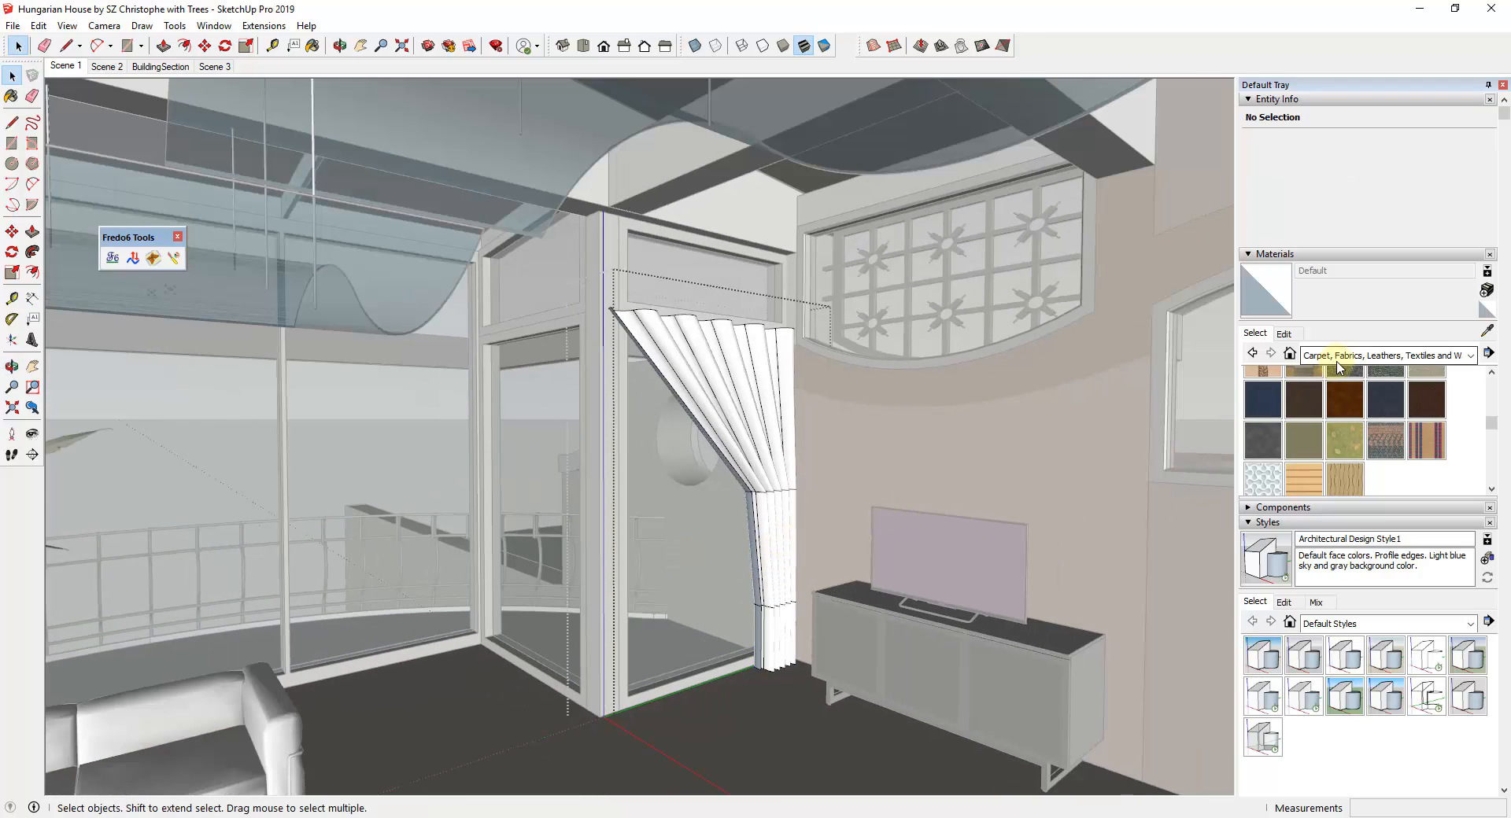
mouse_move(1303, 479)
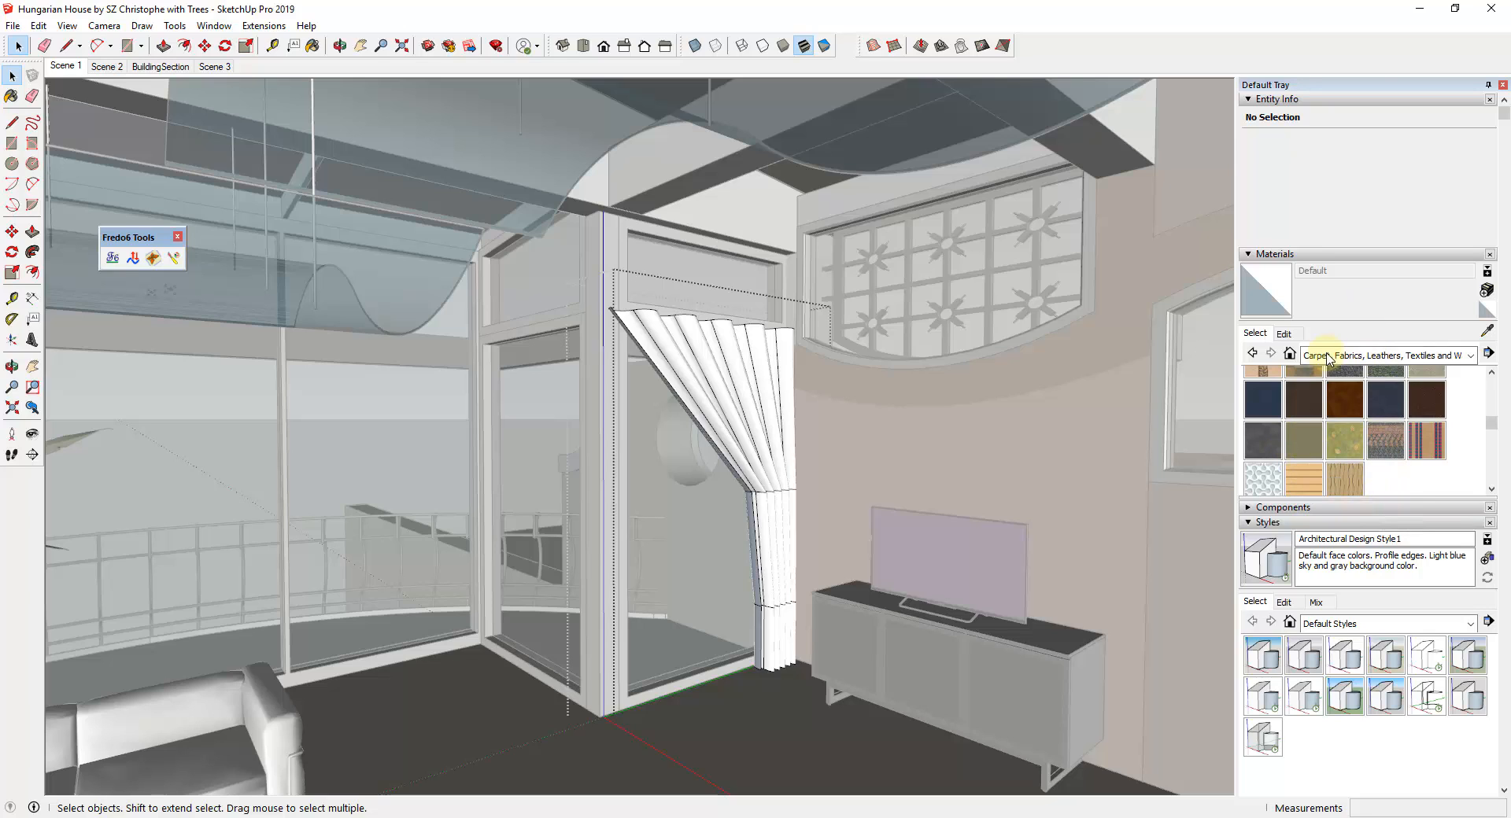
left_click(1470, 354)
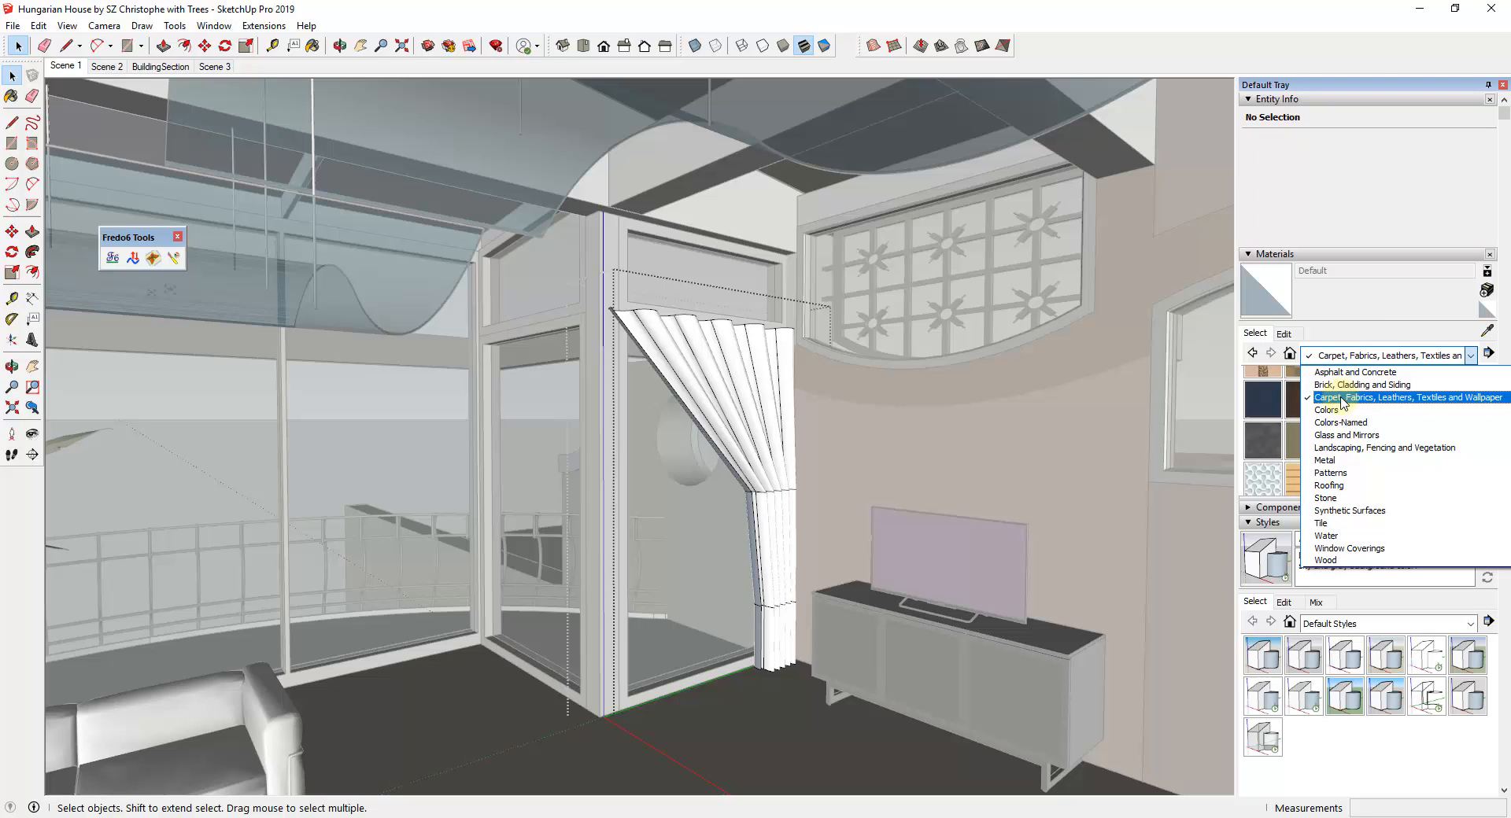
left_click(1402, 396)
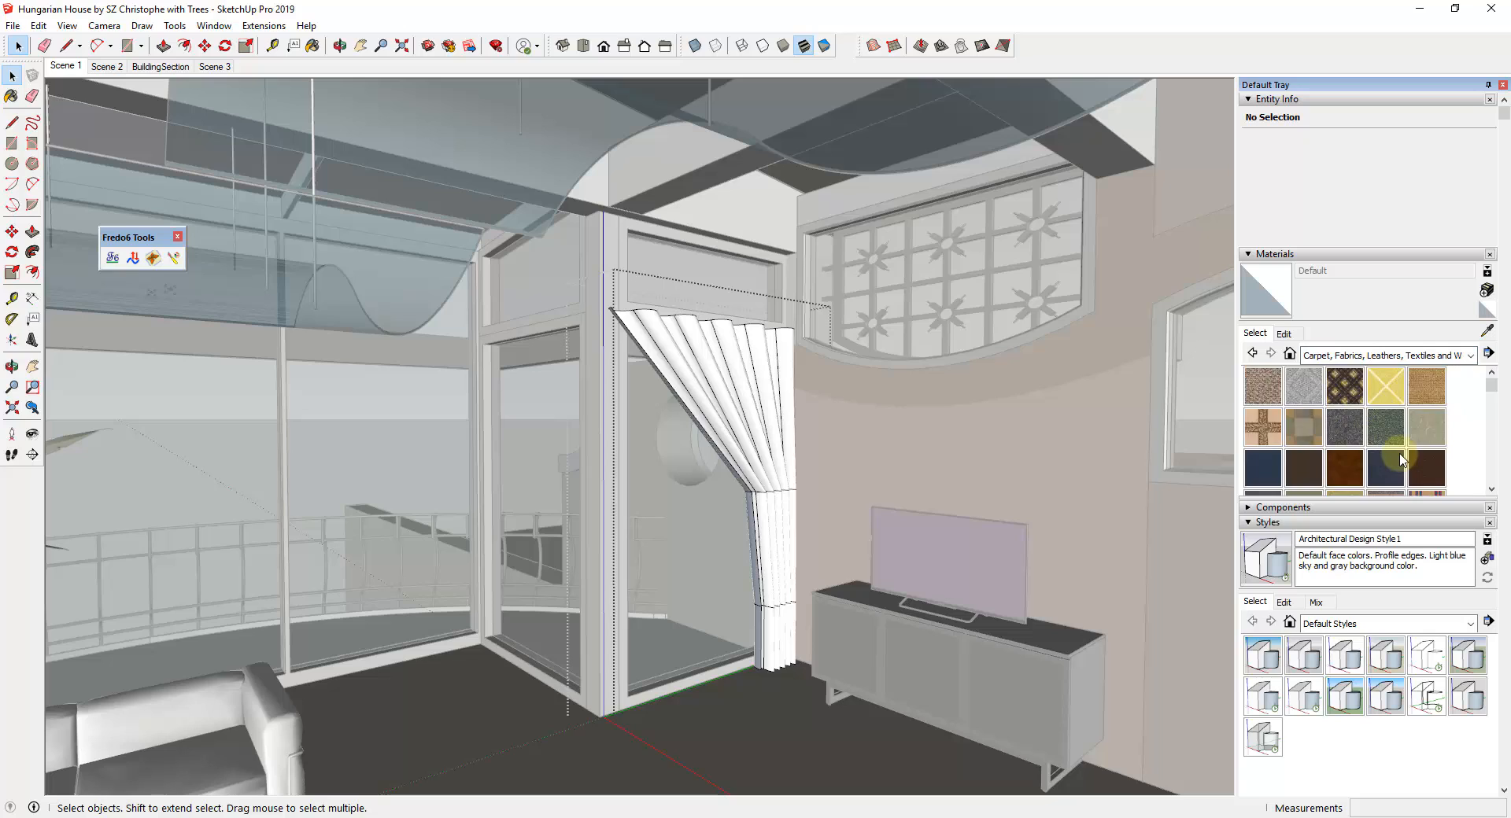
mouse_move(1344, 431)
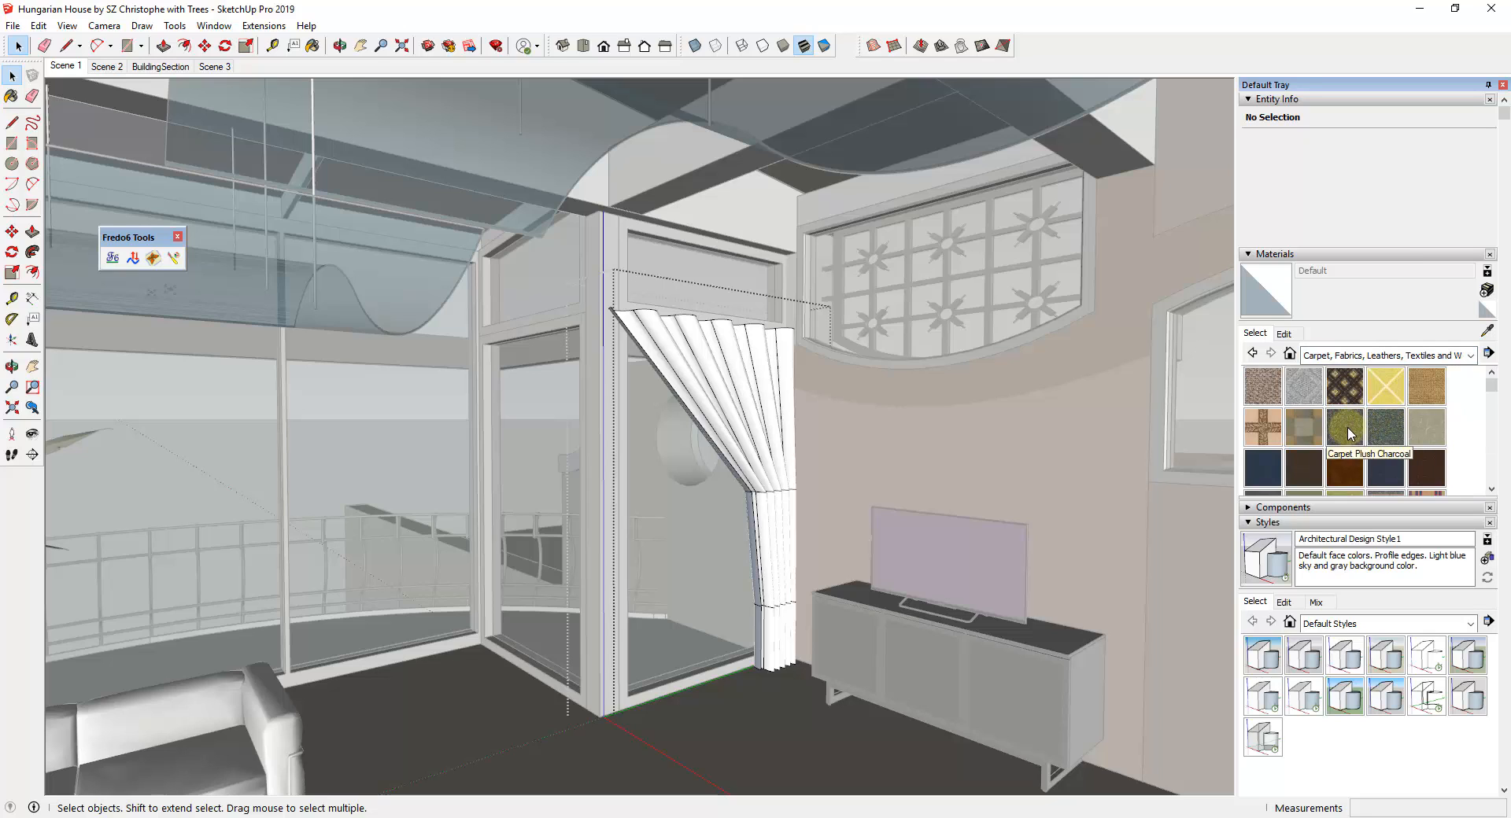
mouse_move(1006, 412)
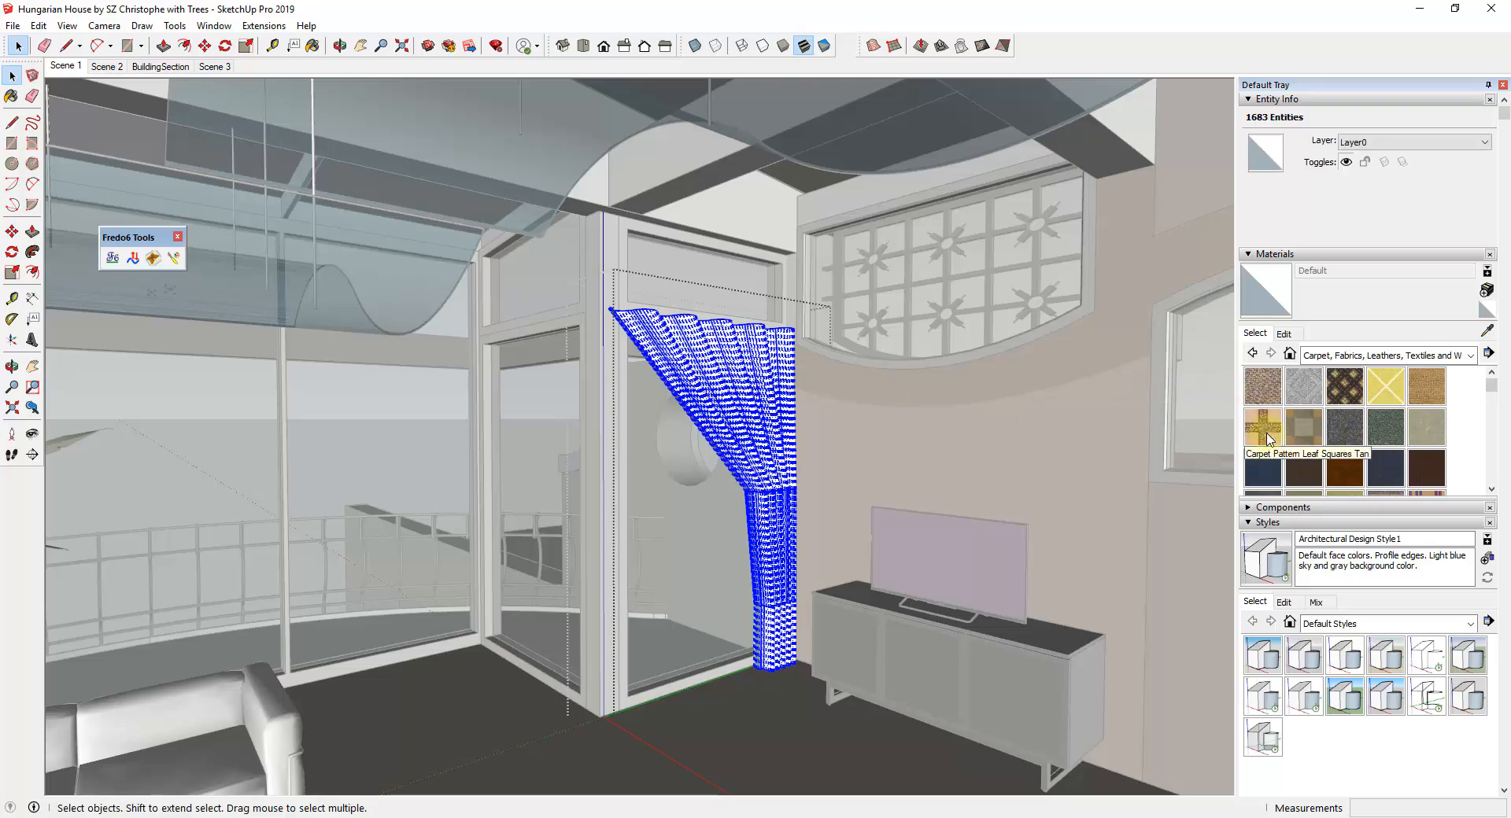
left_click(1261, 429)
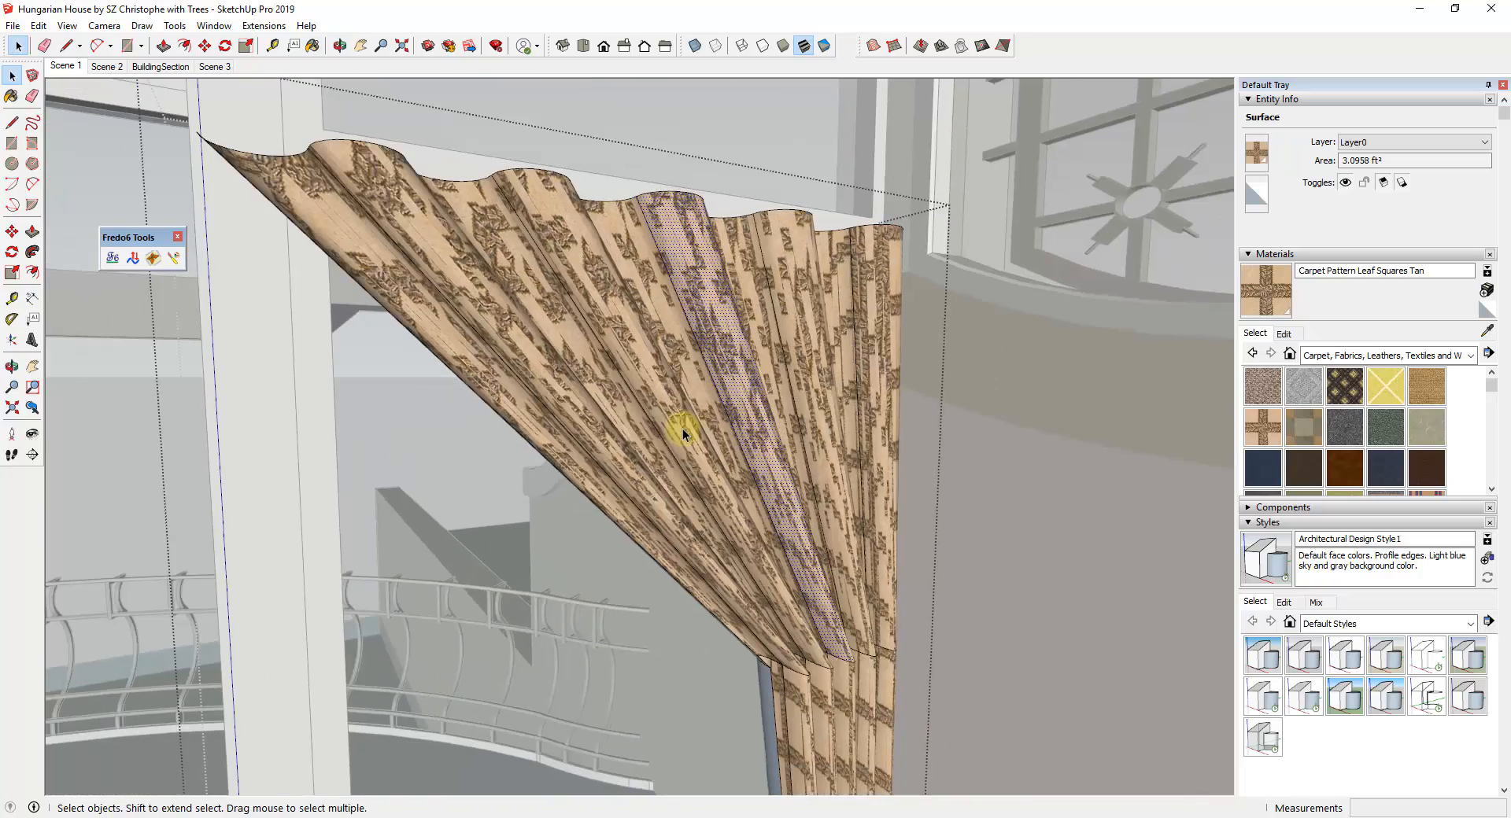
left_click_drag(685, 434, 708, 439)
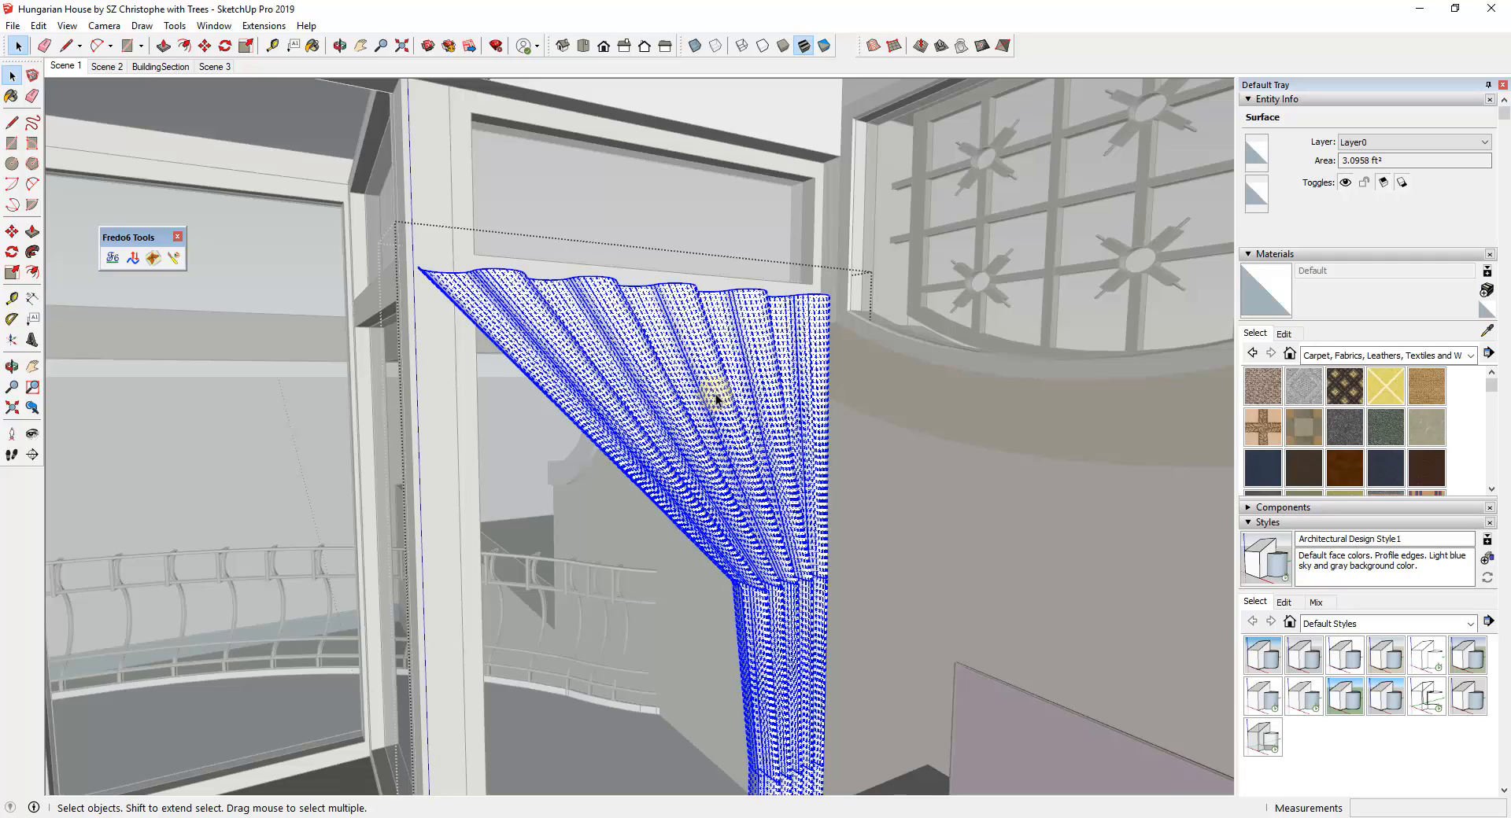
left_click_drag(713, 395, 886, 593)
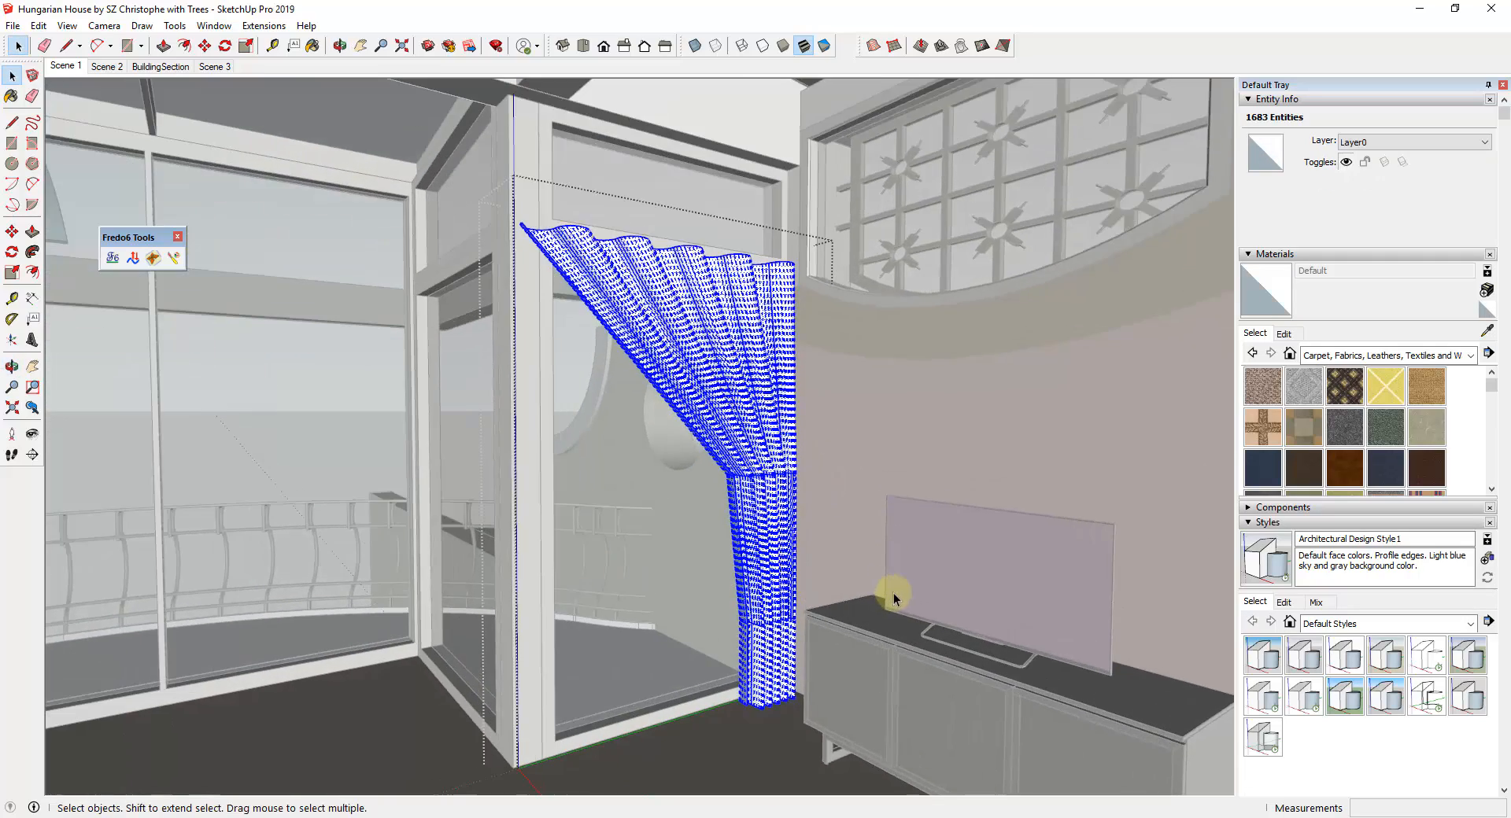
mouse_move(1267, 479)
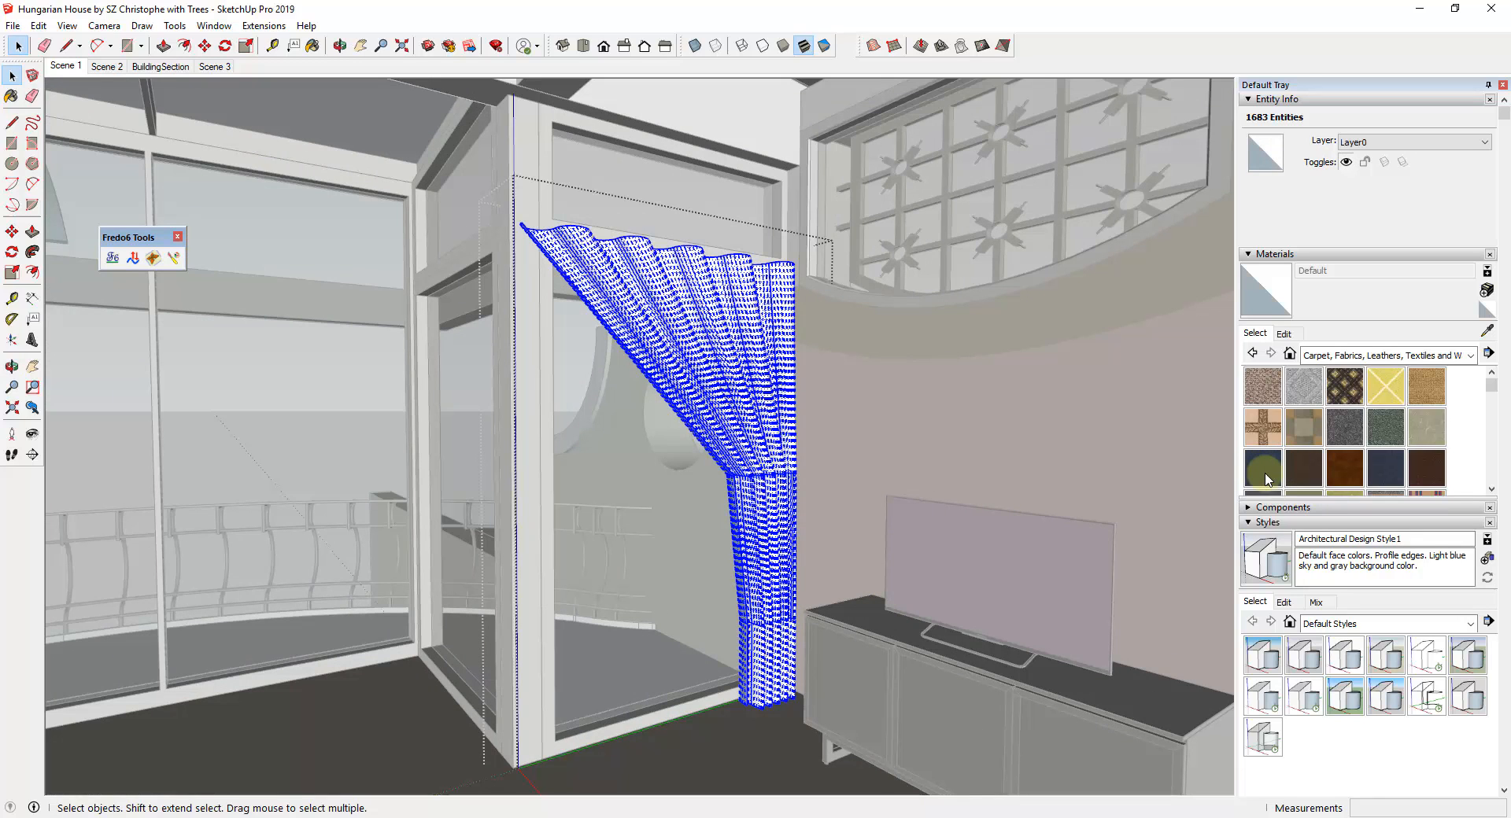
left_click(1262, 469)
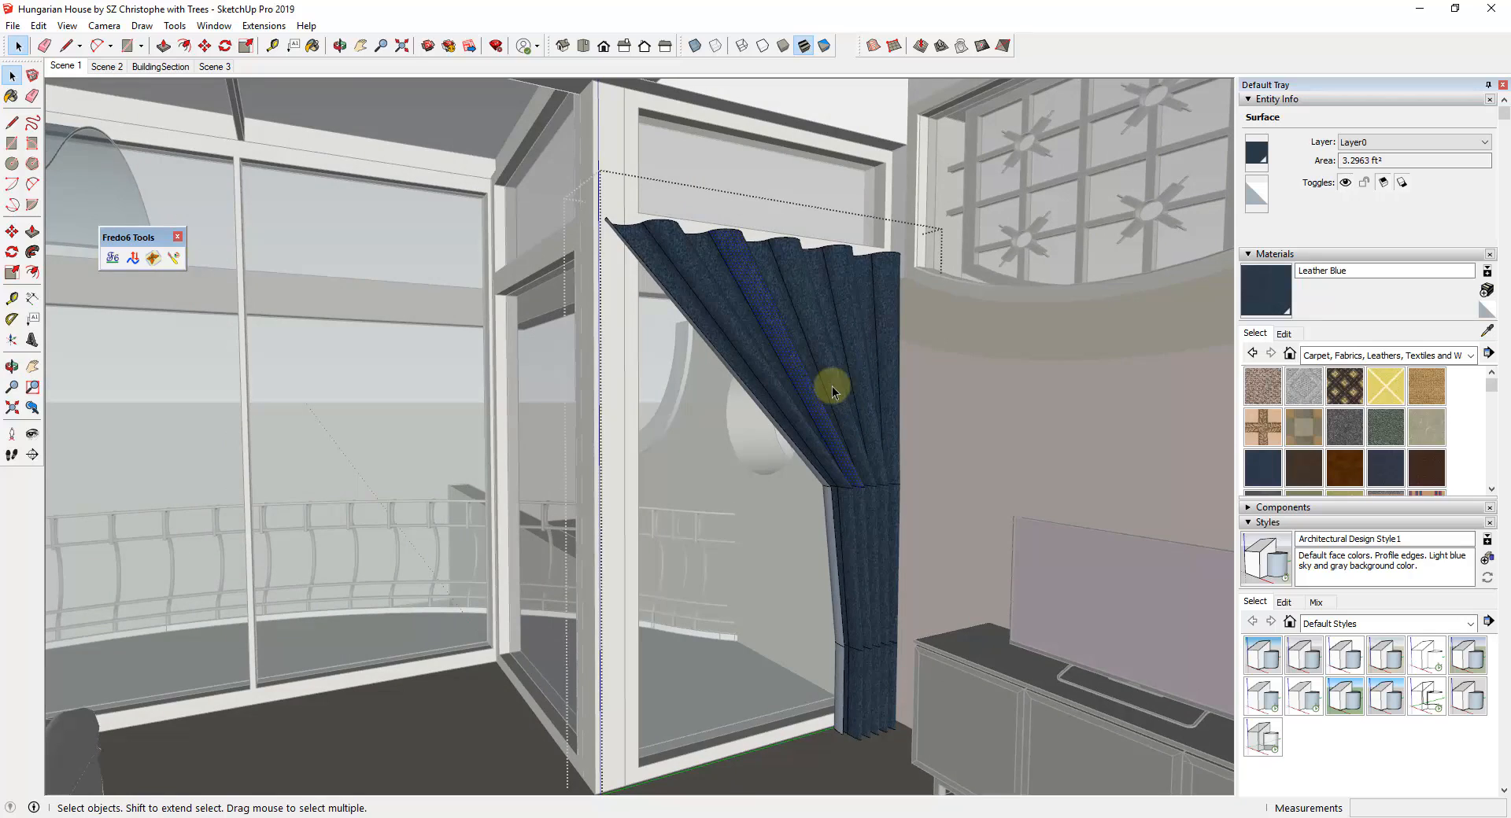
mouse_move(770, 319)
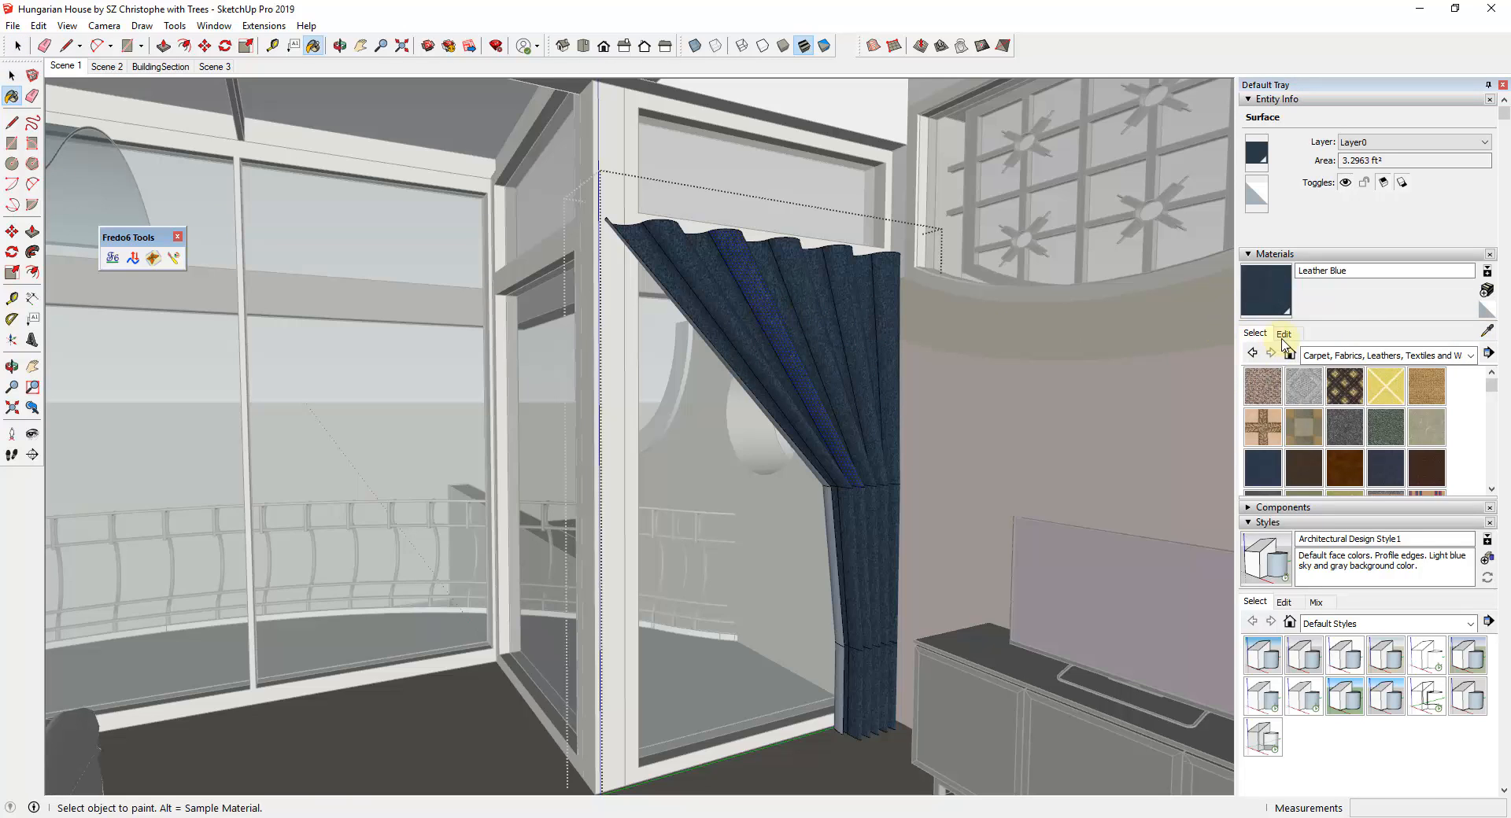
Step: Lower the Leather Blue material opacity to 73 and view the curtain from outside
left_click(1284, 334)
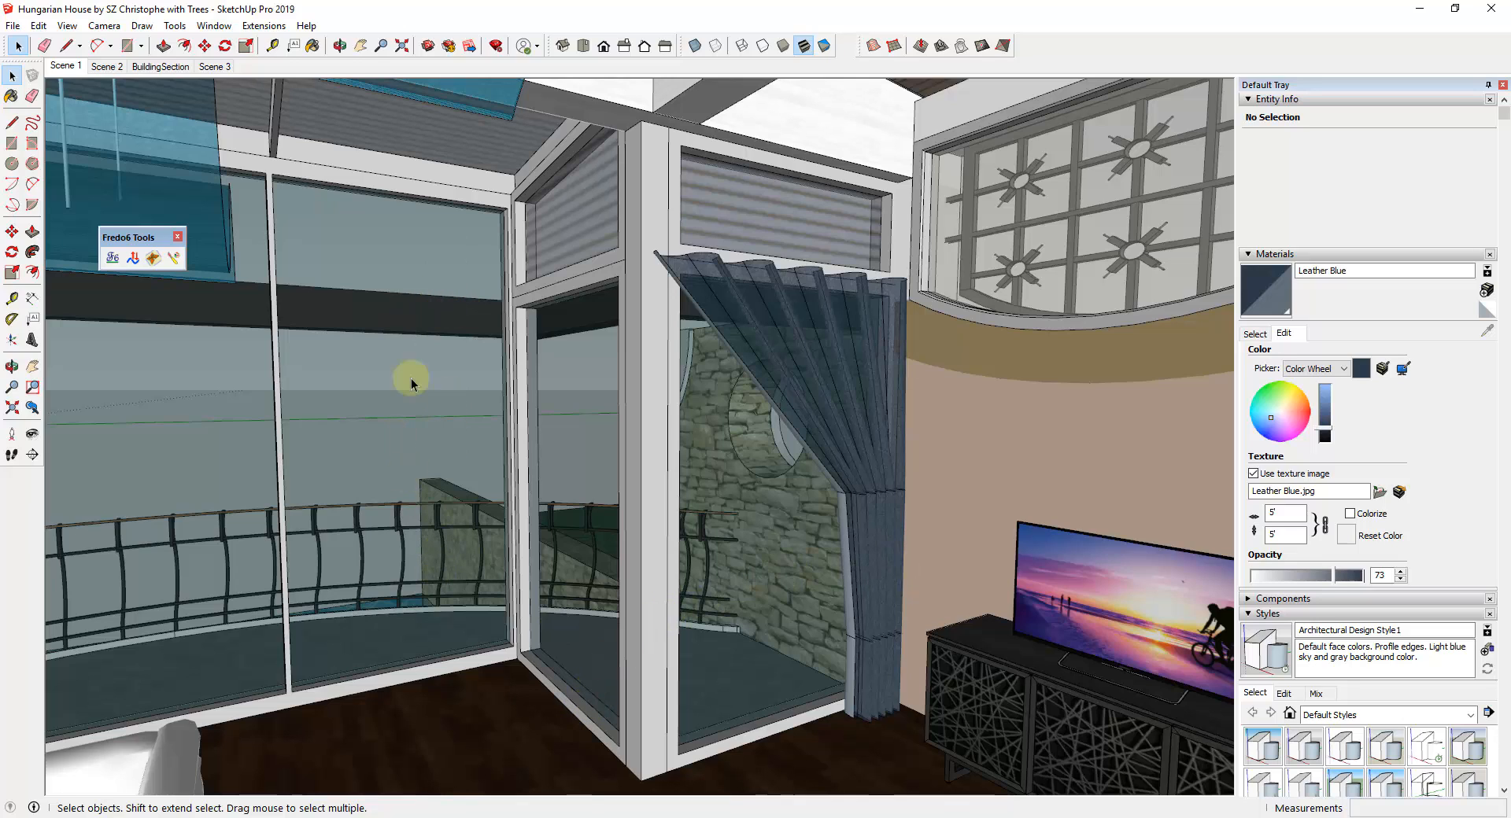
mouse_move(879, 655)
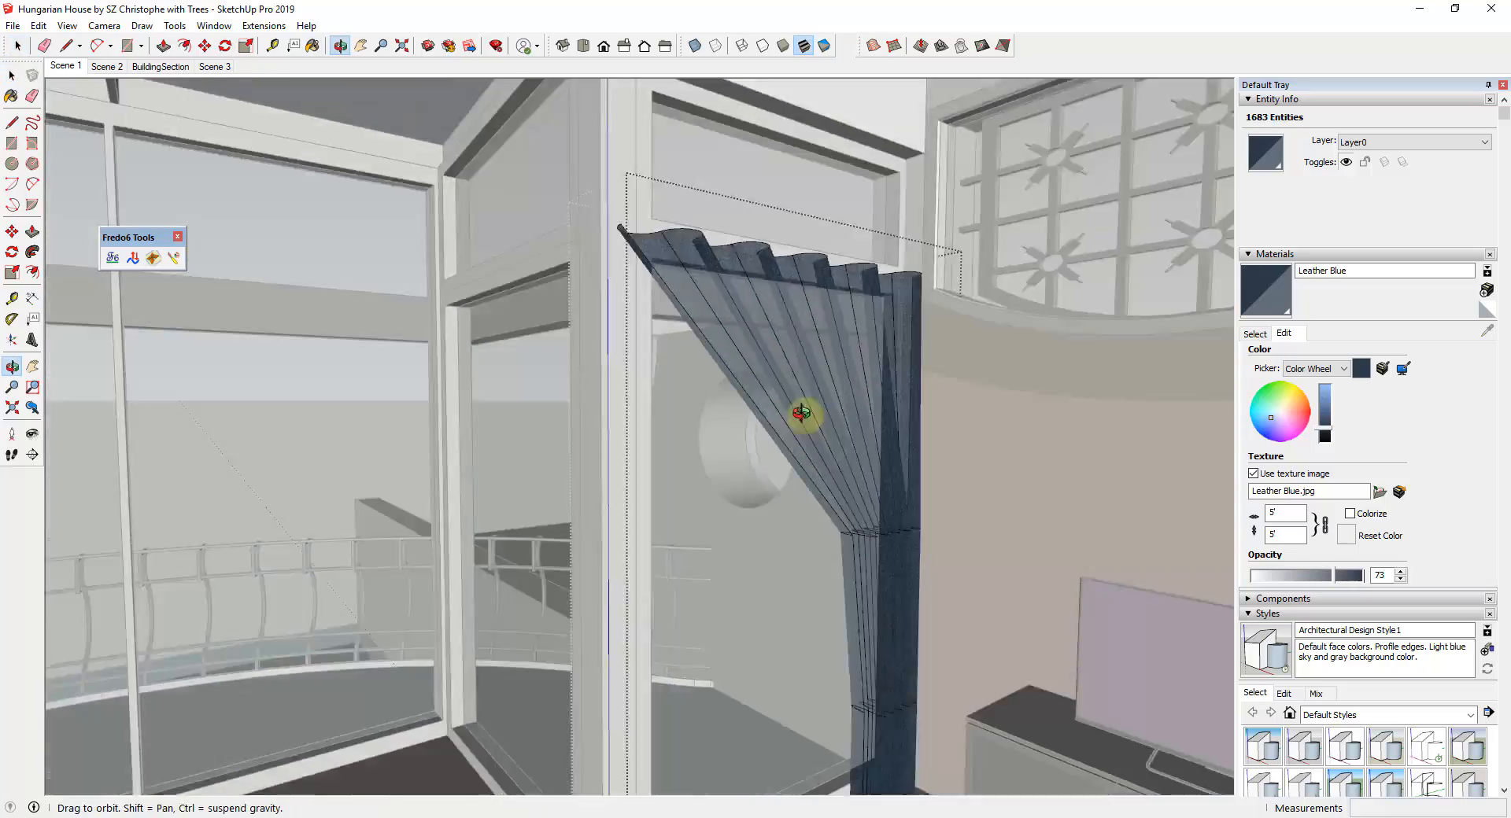
left_click_drag(804, 414, 827, 443)
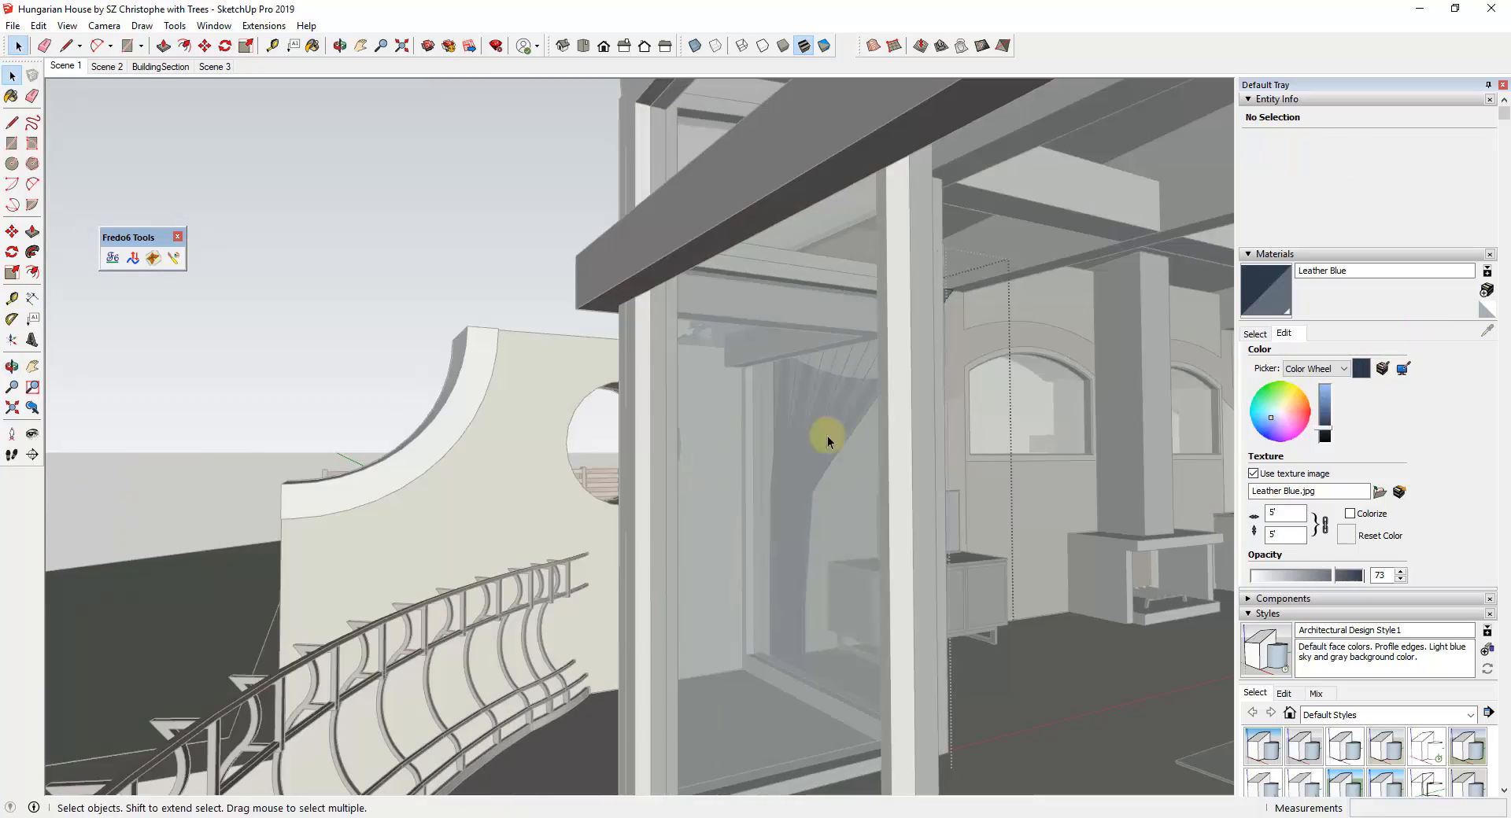